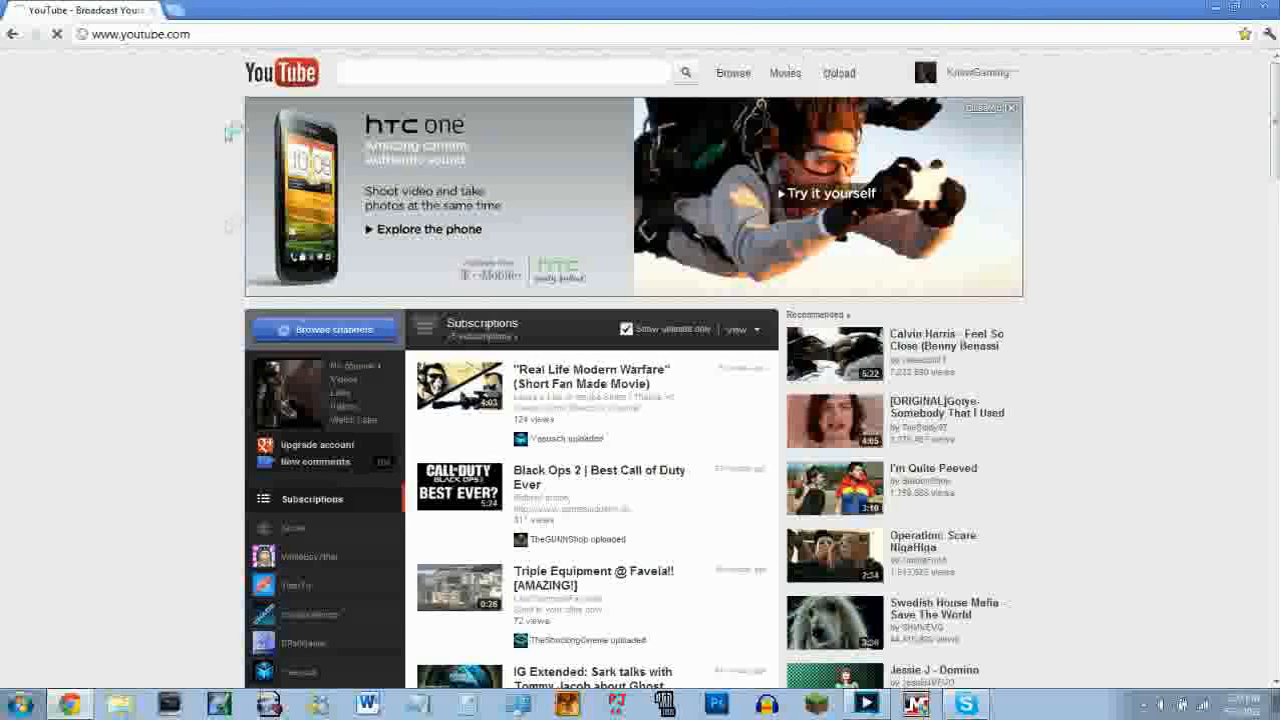
Start uploading the Dark Souls PvP Livestream!.wmv file from Created Vids > Hd > Livestream.
click(847, 72)
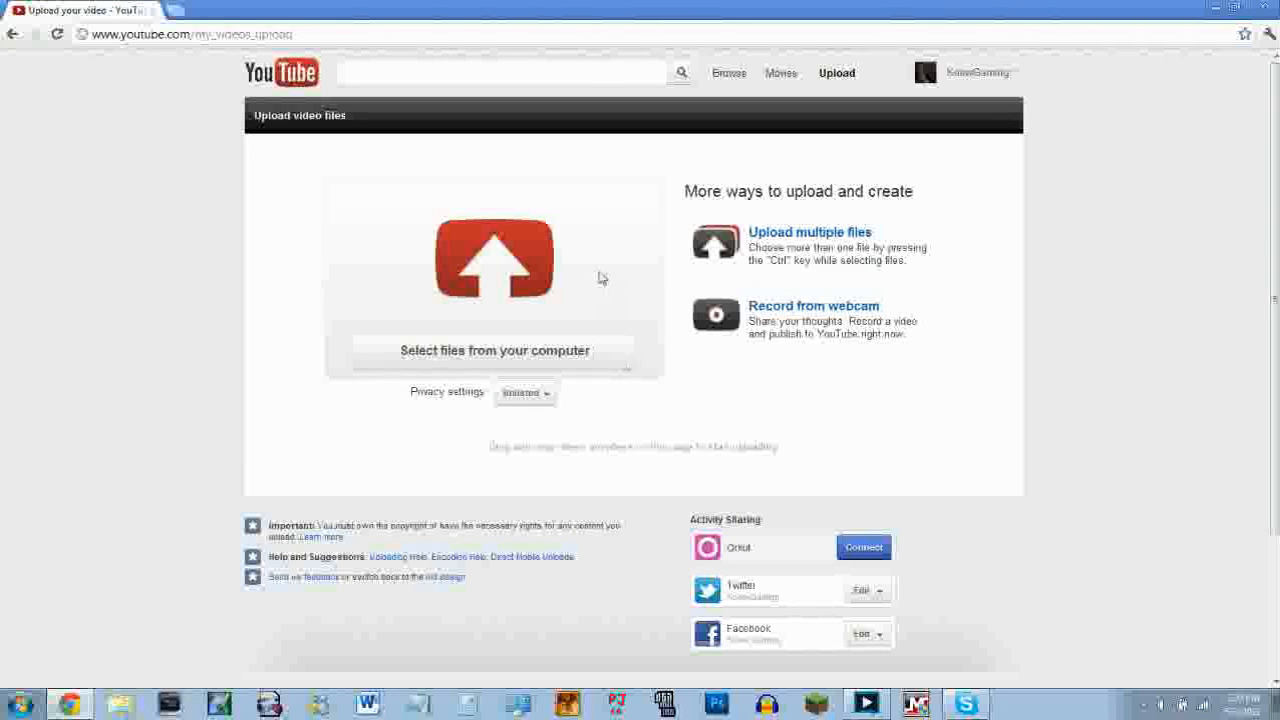
mouse_move(547, 310)
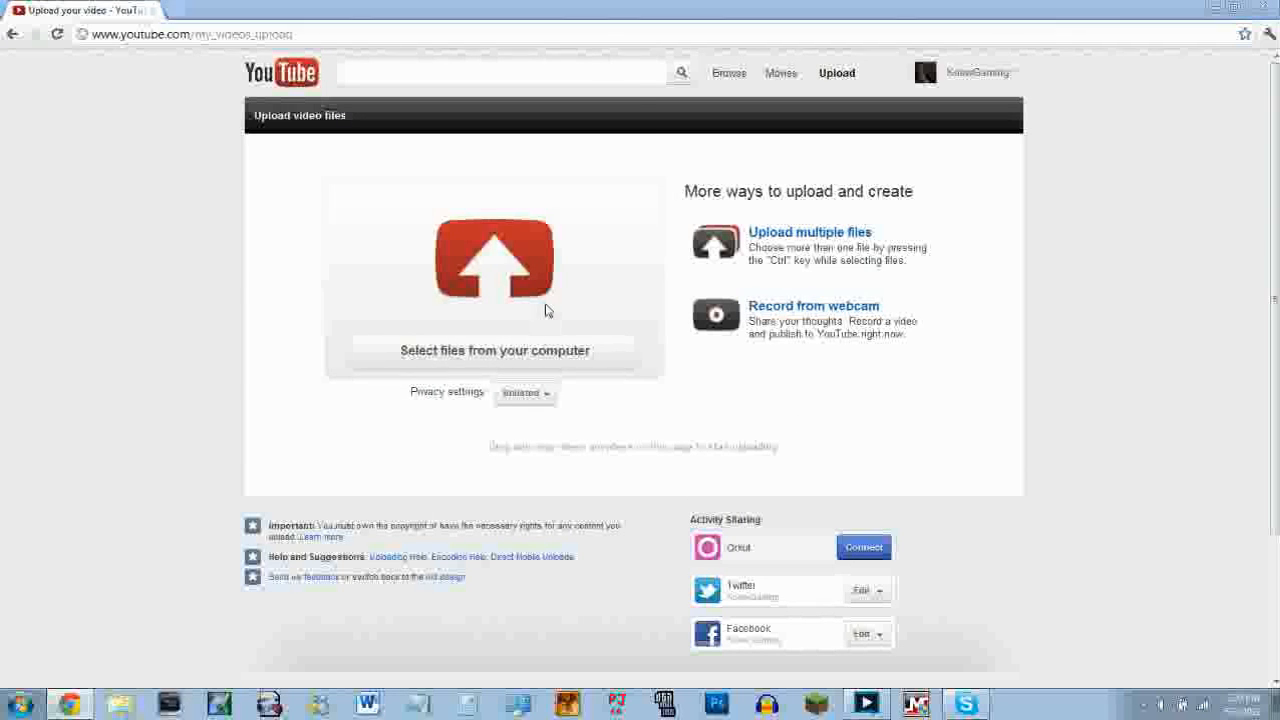
click(495, 350)
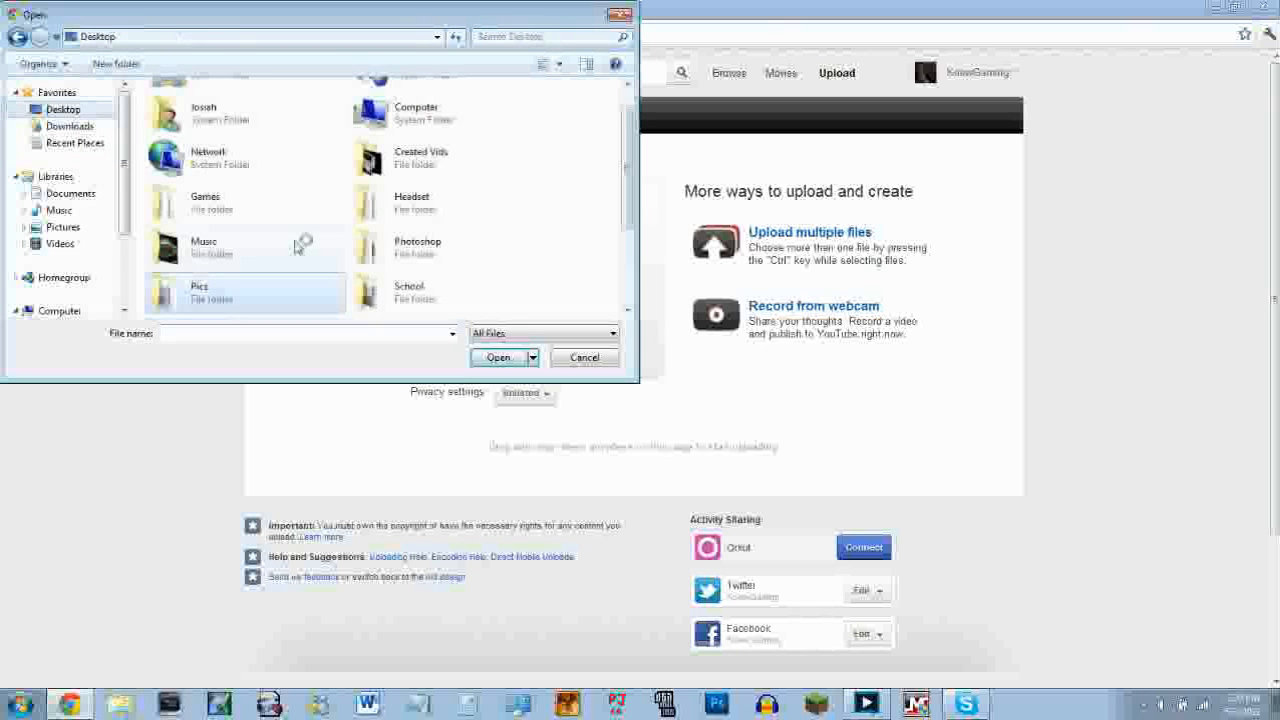
double_click(421, 157)
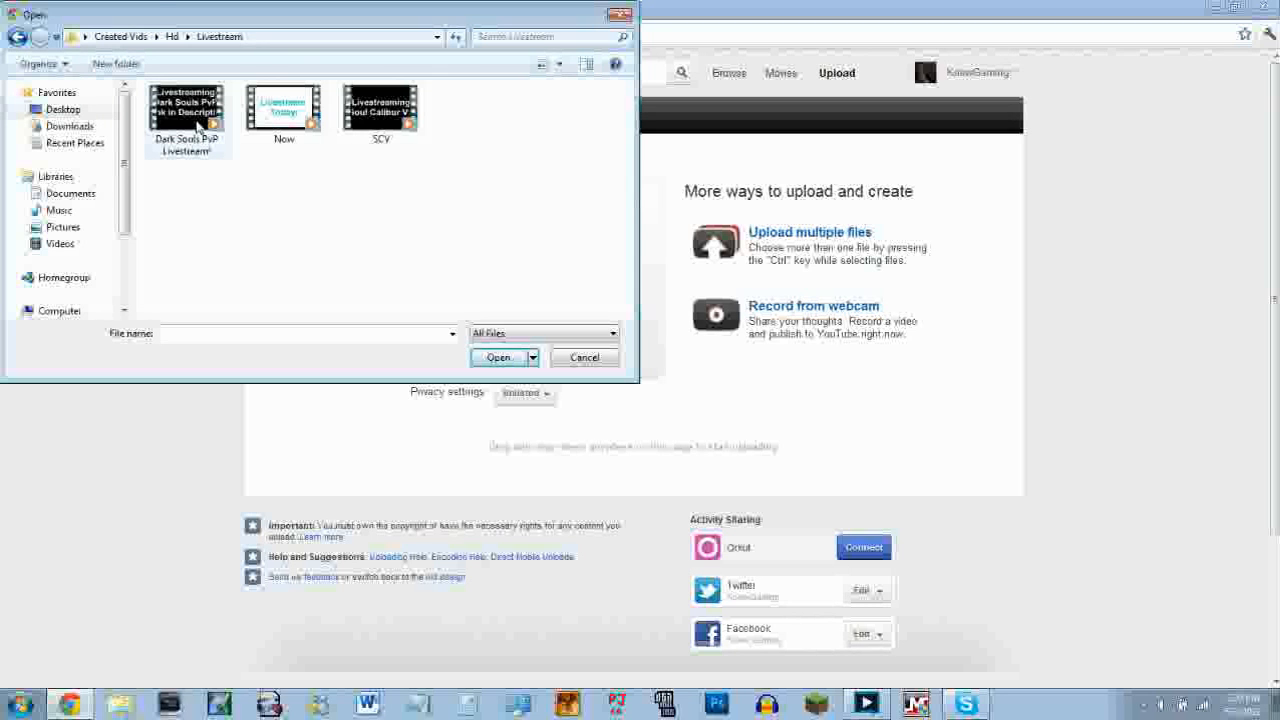
click(499, 357)
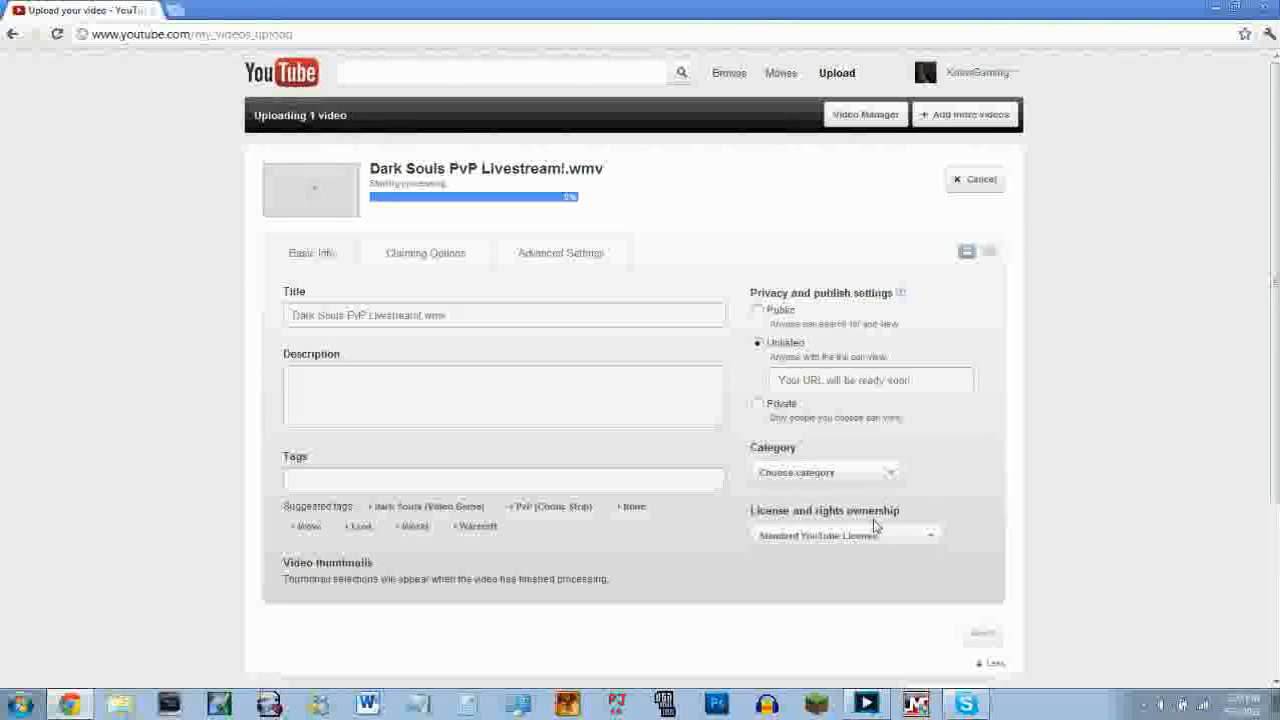
License the upload as Creative Commons - Attribution, title it 'clip' and save the changes.
click(845, 533)
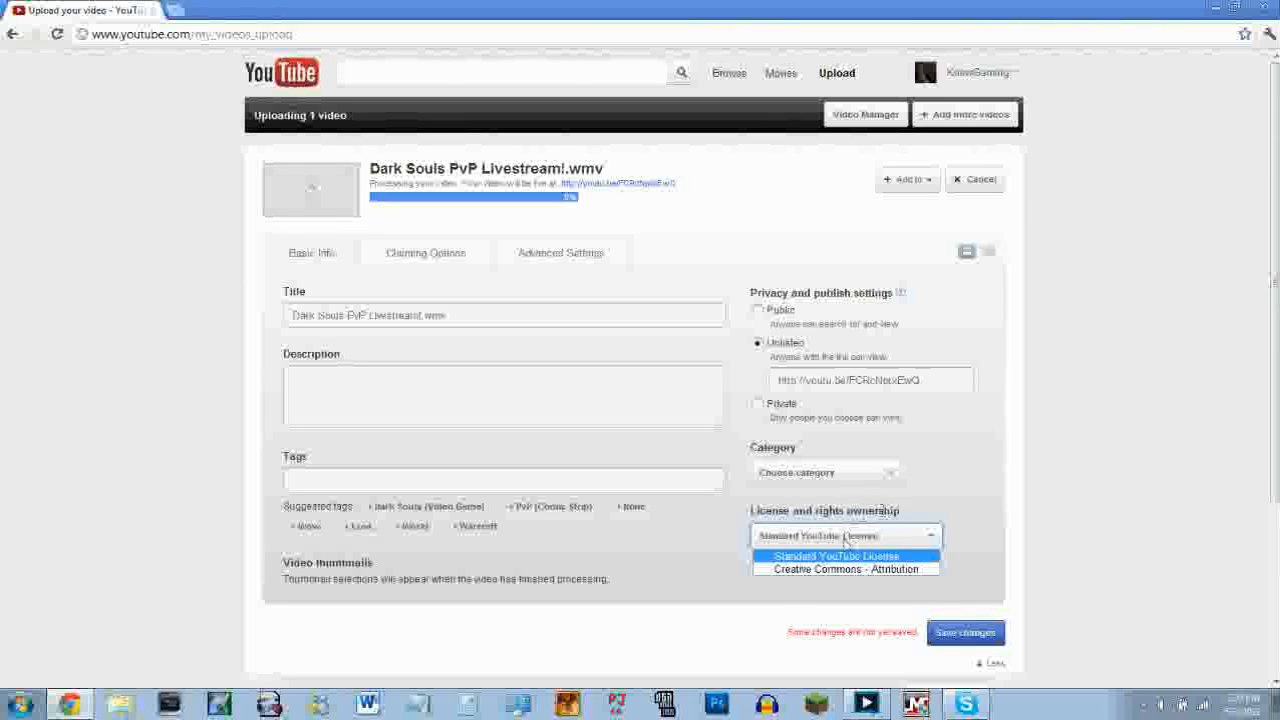
click(830, 568)
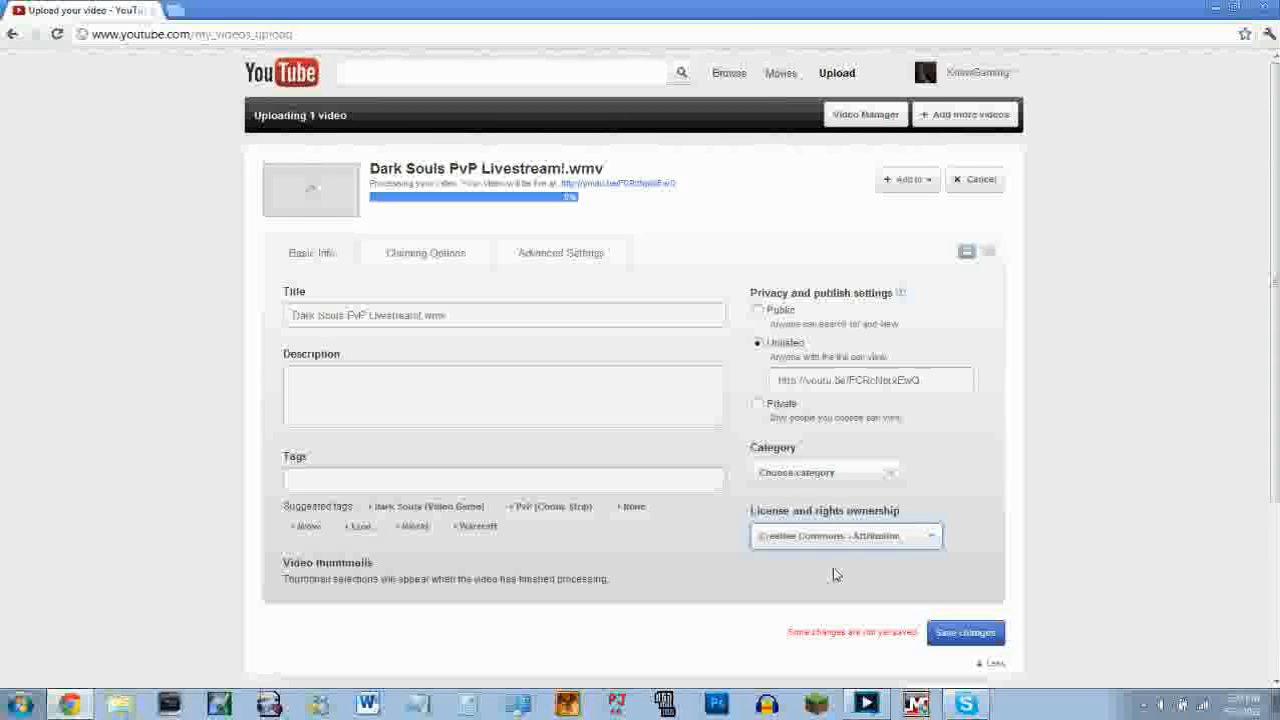
mouse_move(852, 527)
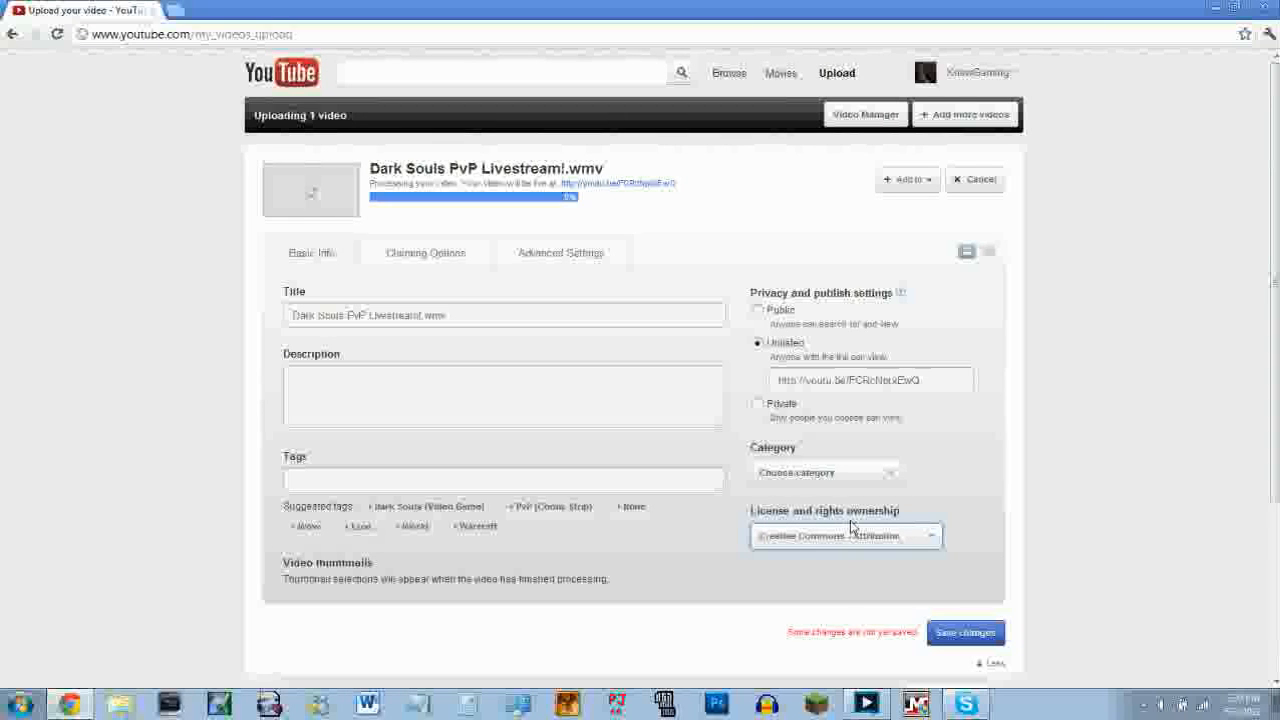
scroll(down, 3)
text(clip)
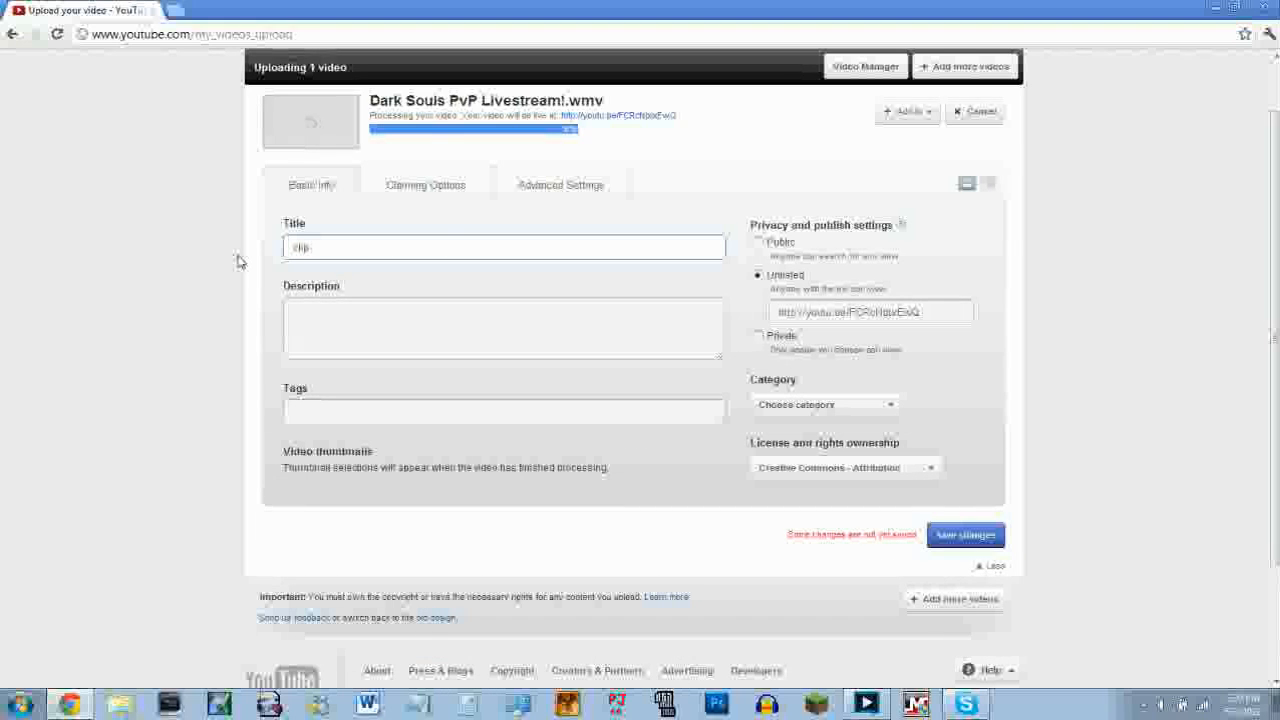
click(964, 535)
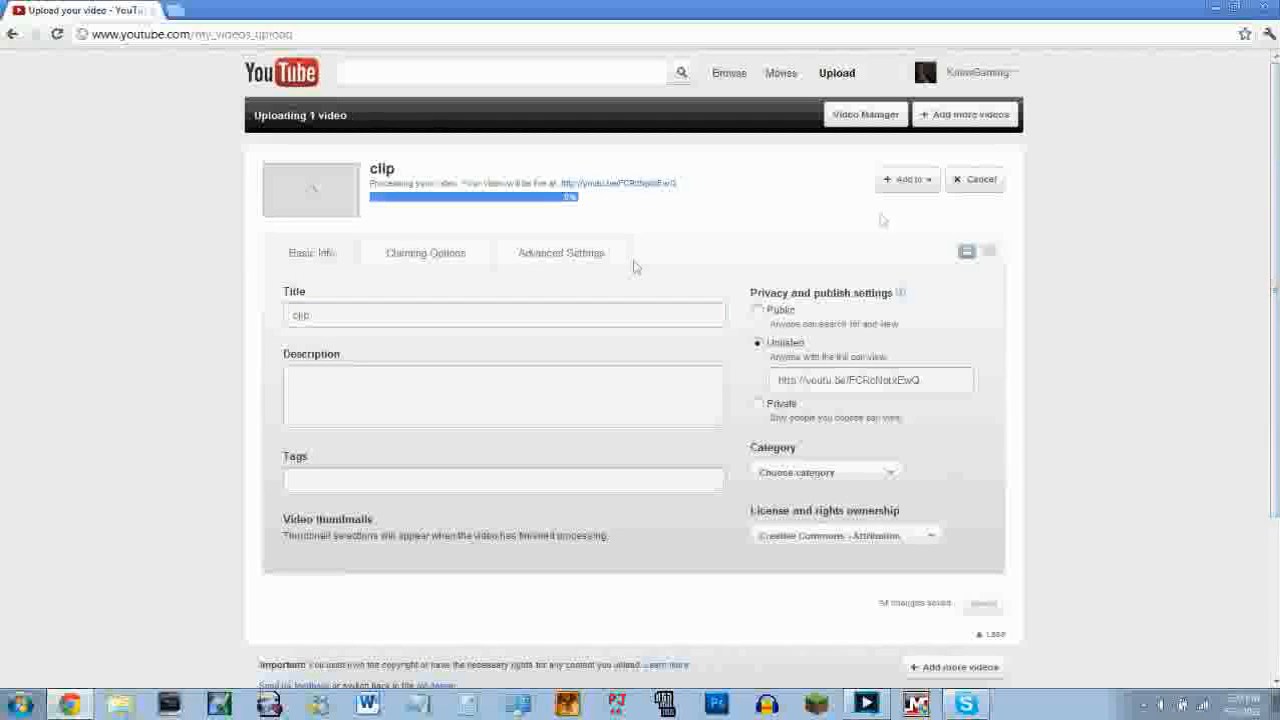
mouse_move(553, 297)
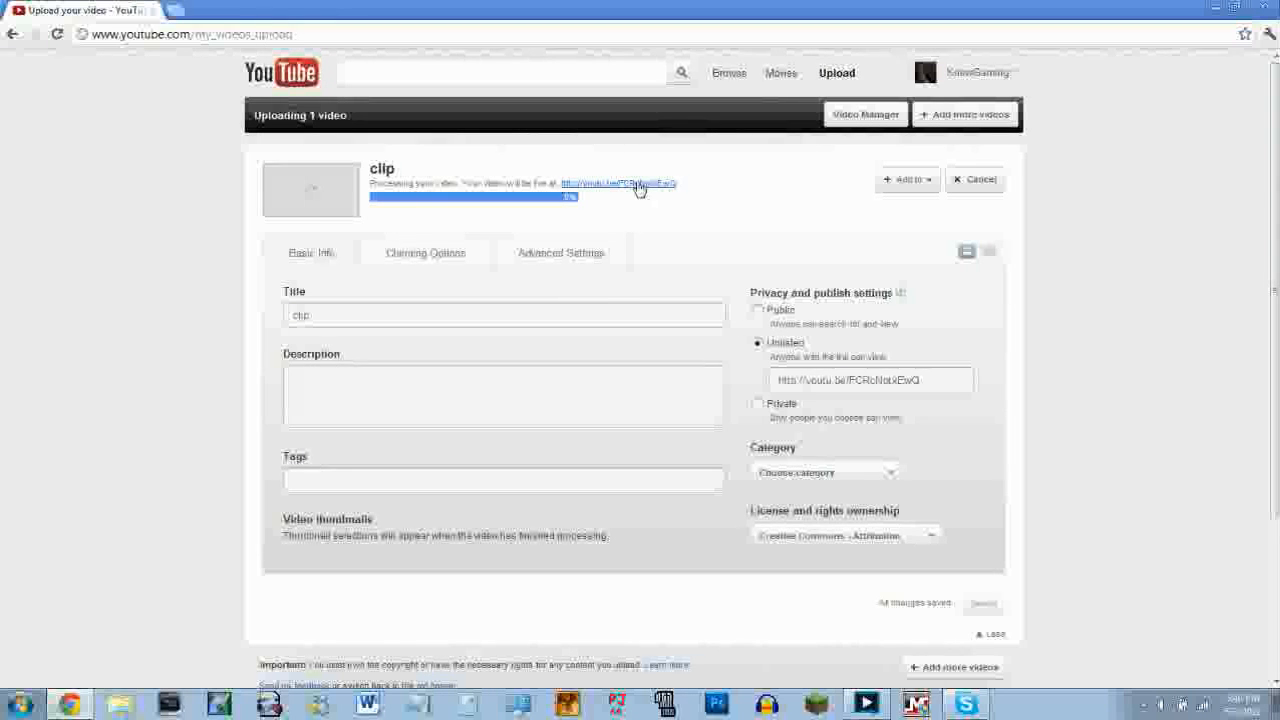
View the new clip video's watch page via its youtu.be link and select its URL.
click(625, 183)
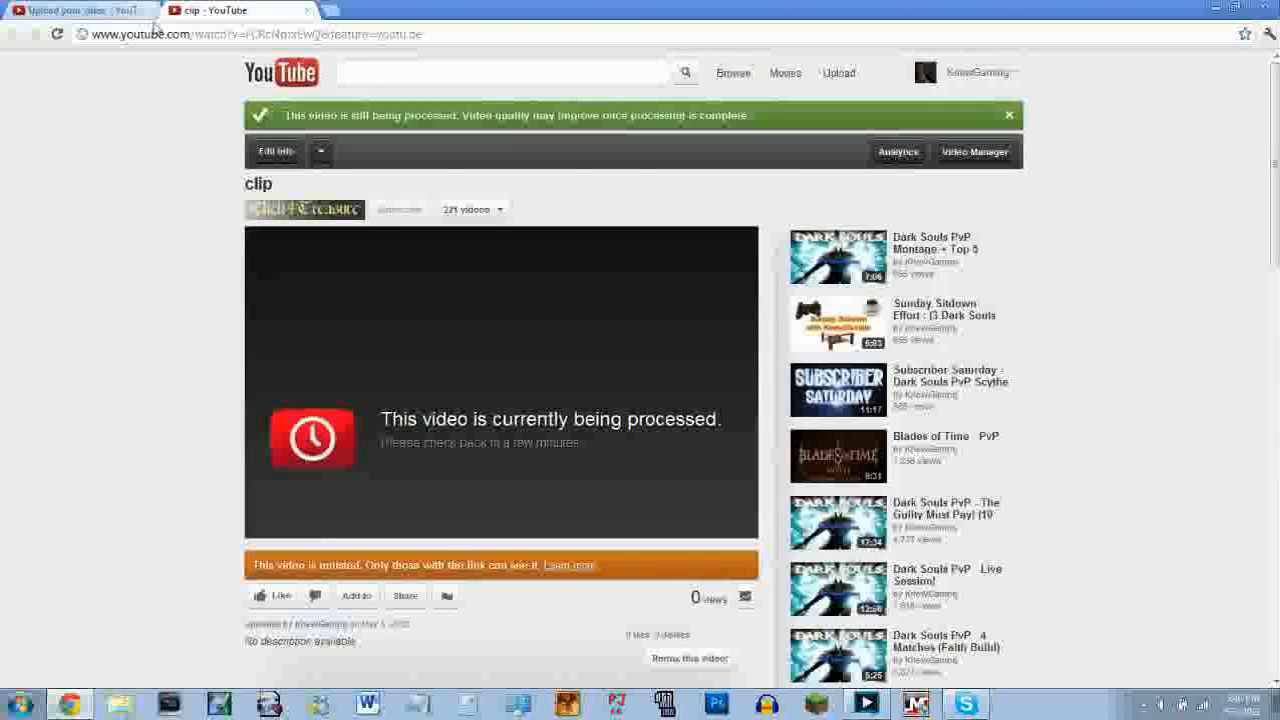
scroll(down, 3)
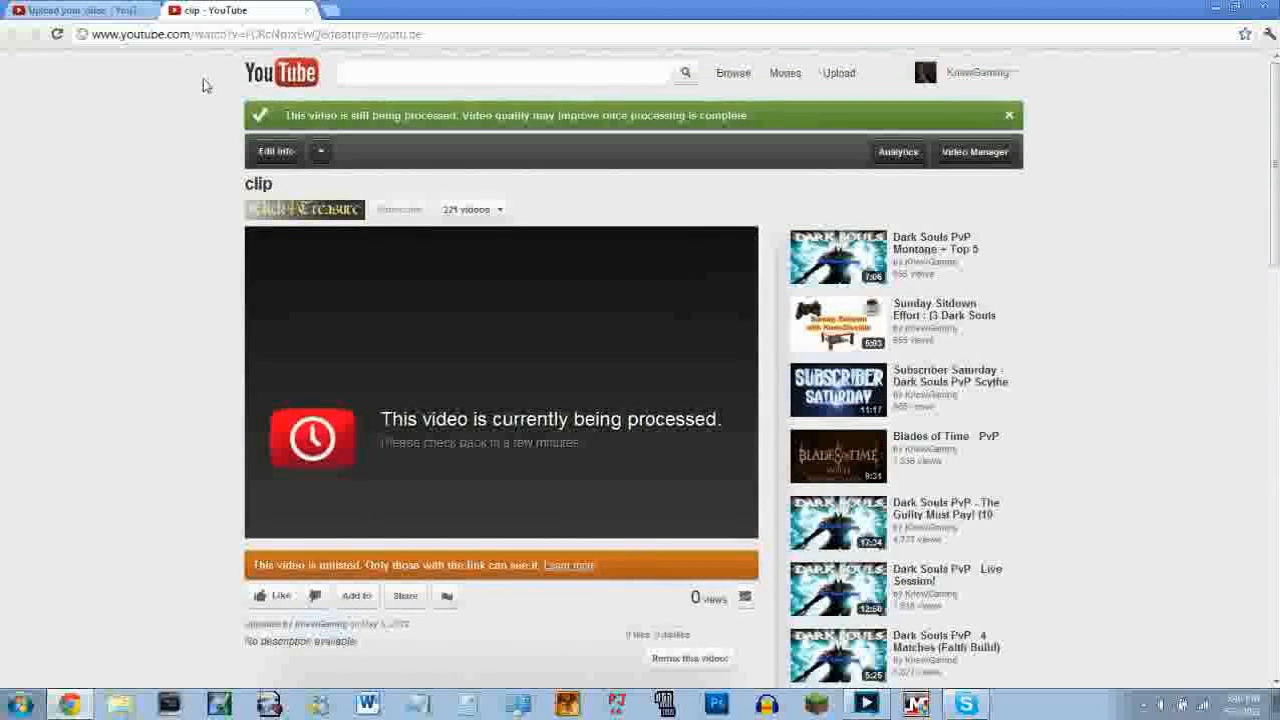
click(180, 35)
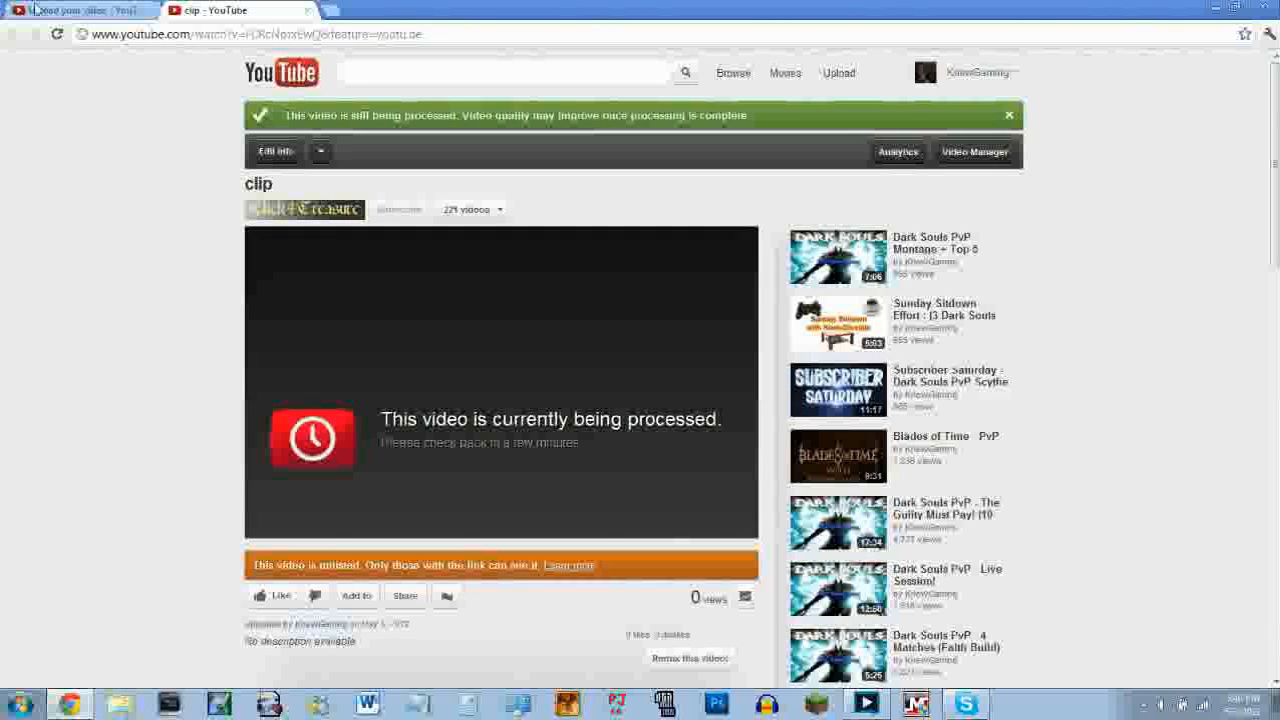
click(75, 9)
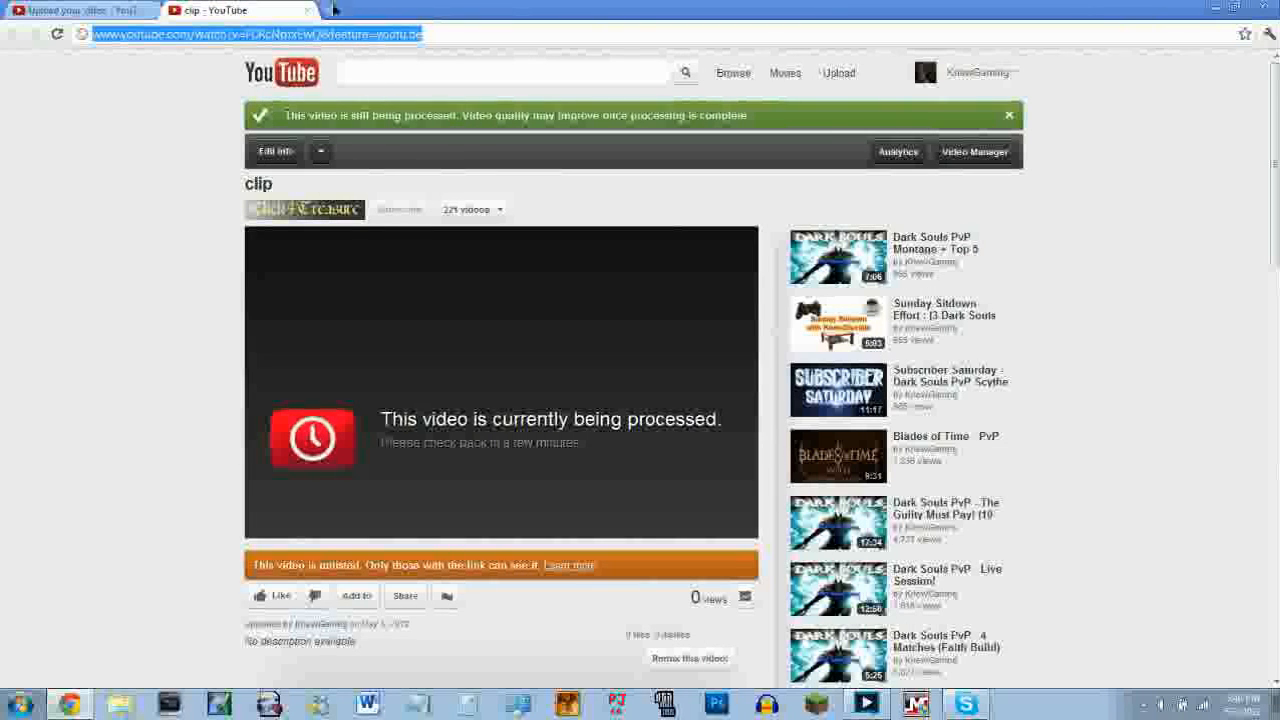
click(322, 8)
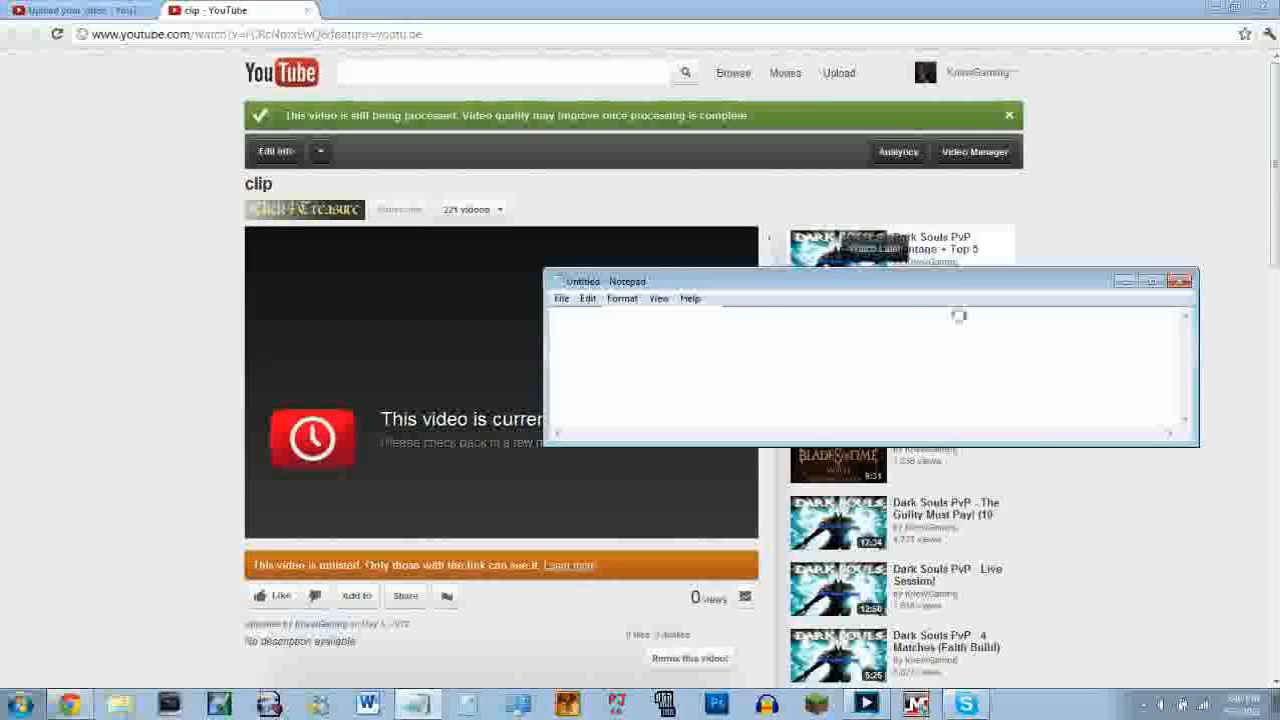
Write a contact email address in the blank Notepad note and confirm its font settings.
click(621, 298)
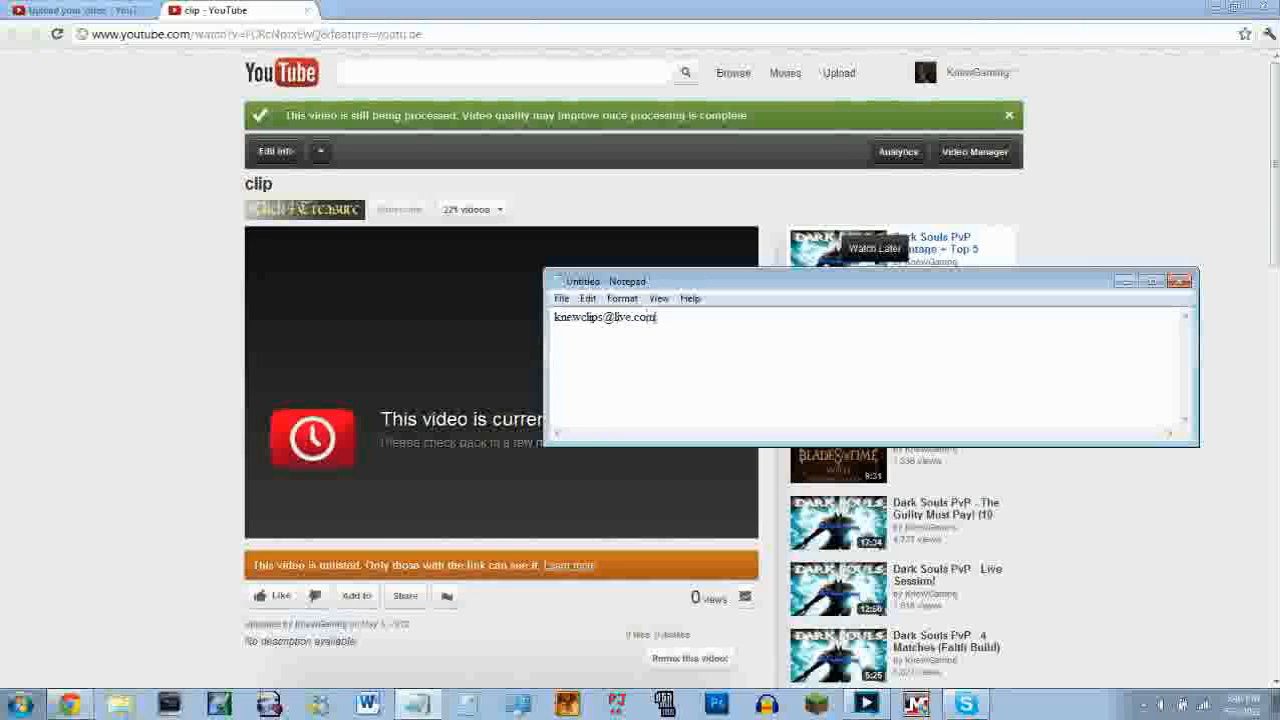
click(622, 298)
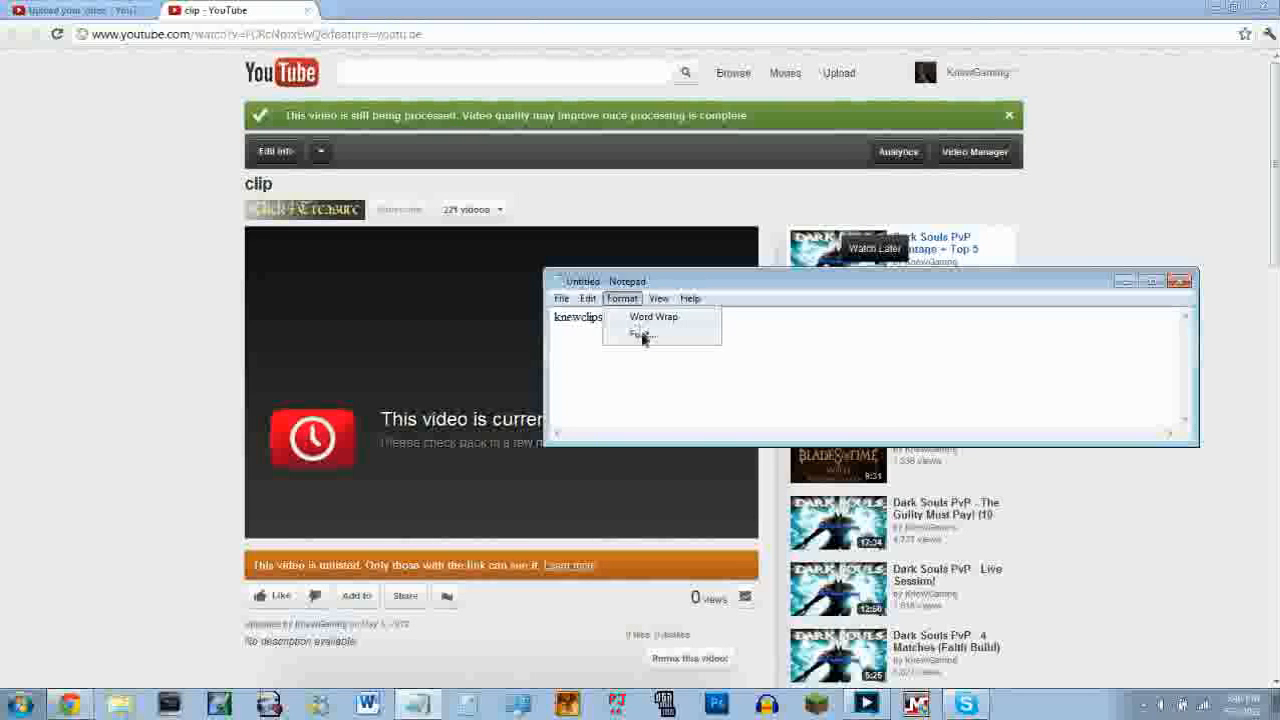
click(641, 332)
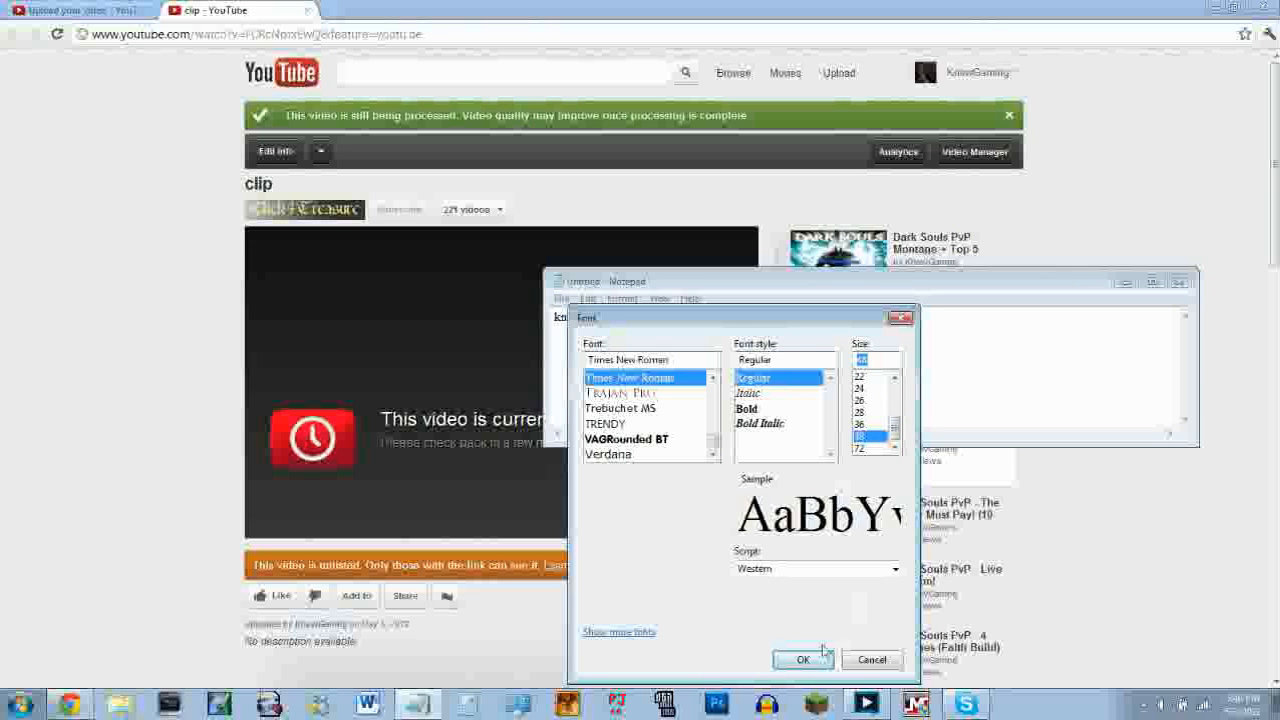
click(803, 660)
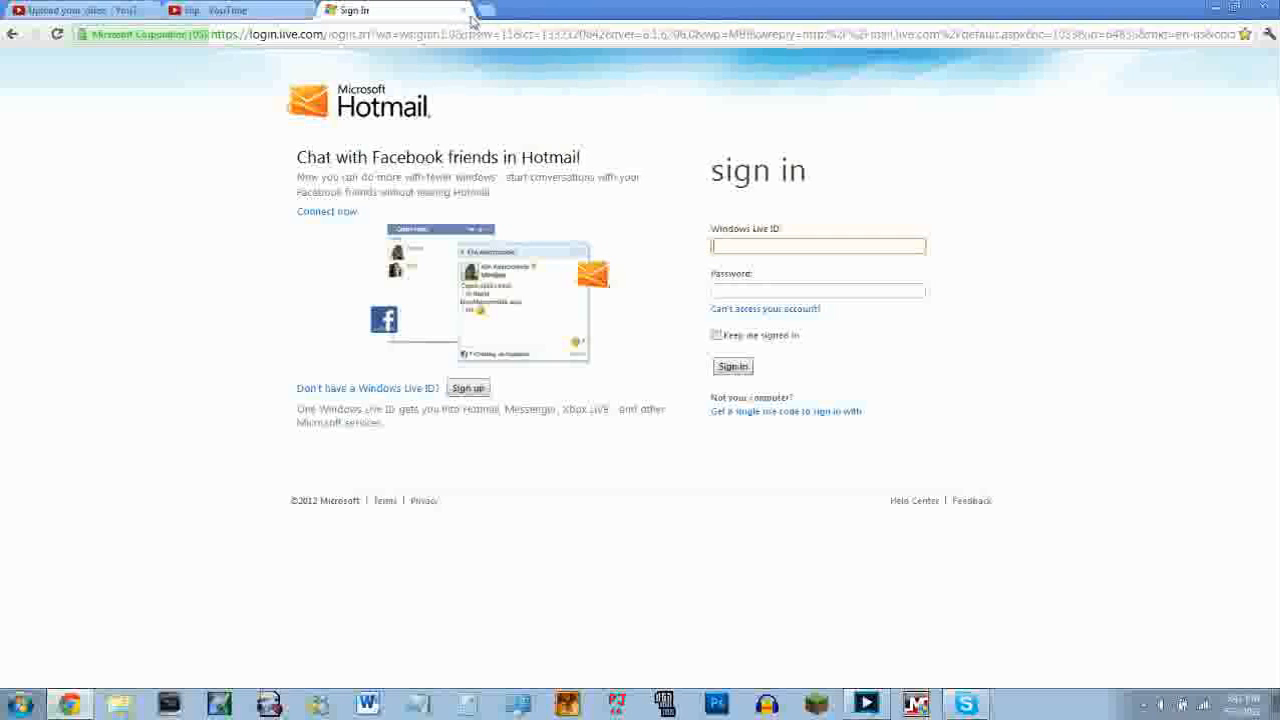
Go from the Hotmail sign-in tab to youtube.com and bring up the account menu.
click(200, 10)
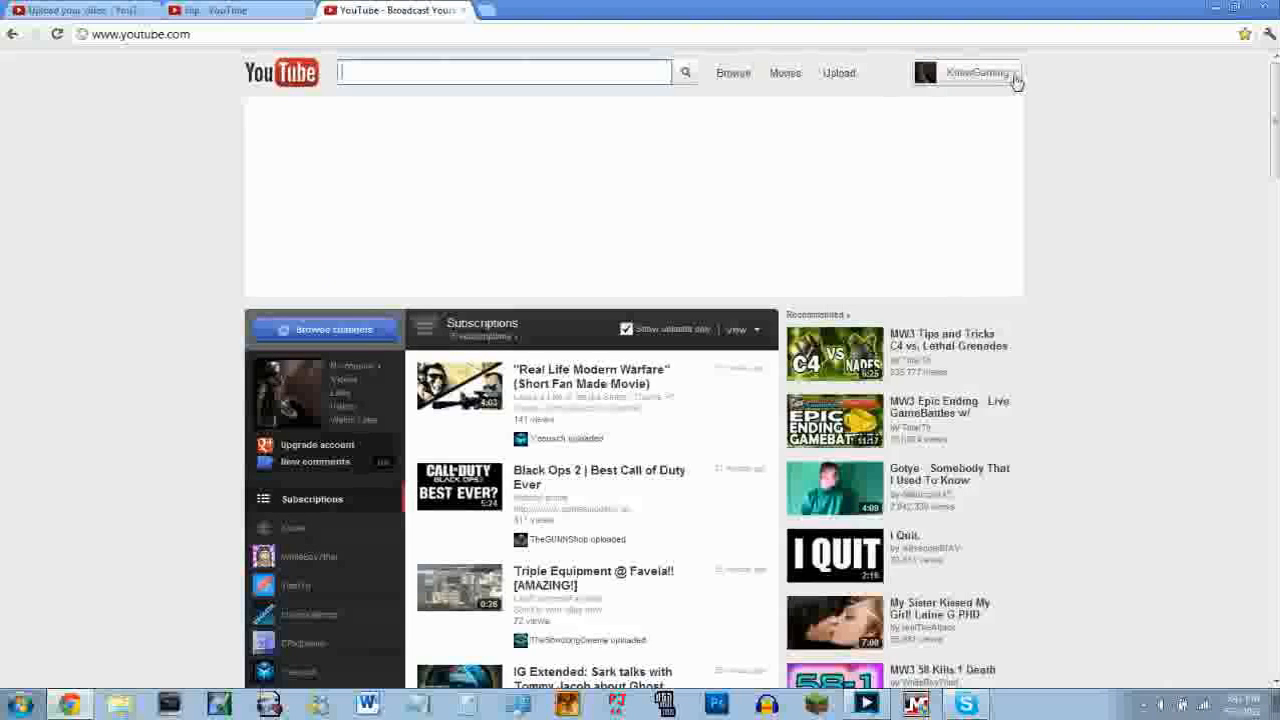
click(1006, 72)
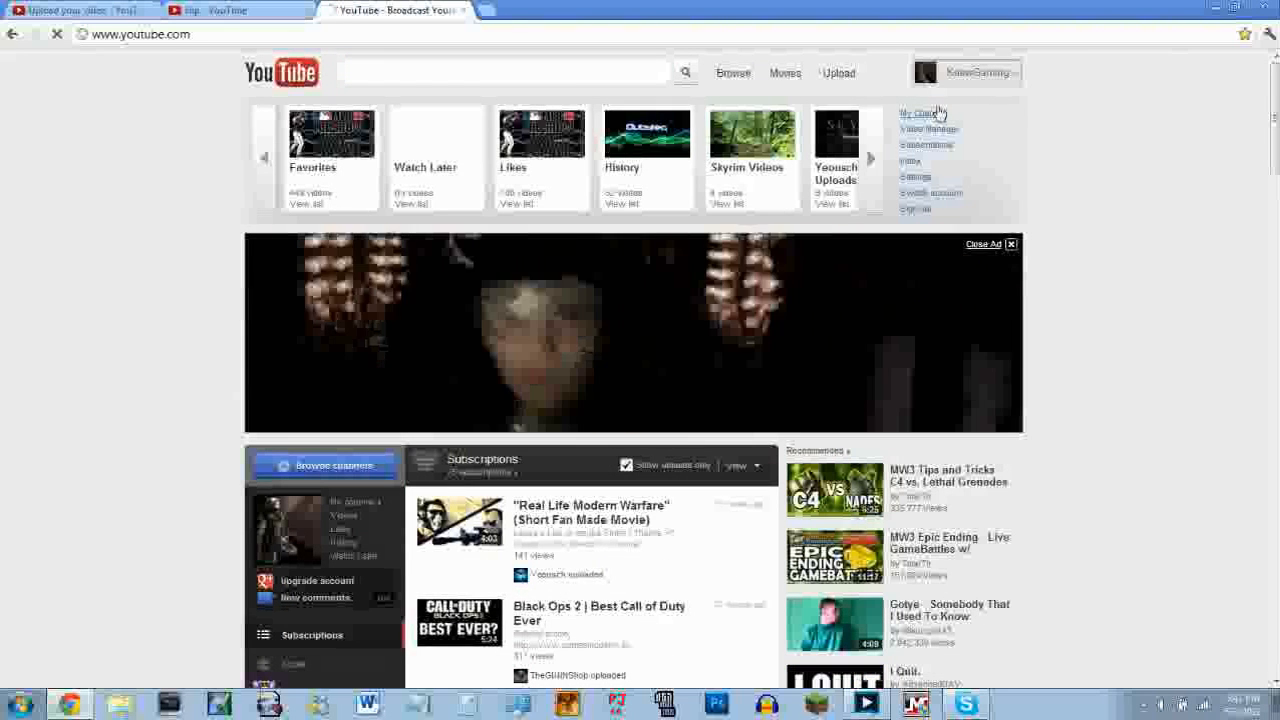
Visit My Channel and follow the banner's Facebook icon to the linked Facebook profile.
click(917, 114)
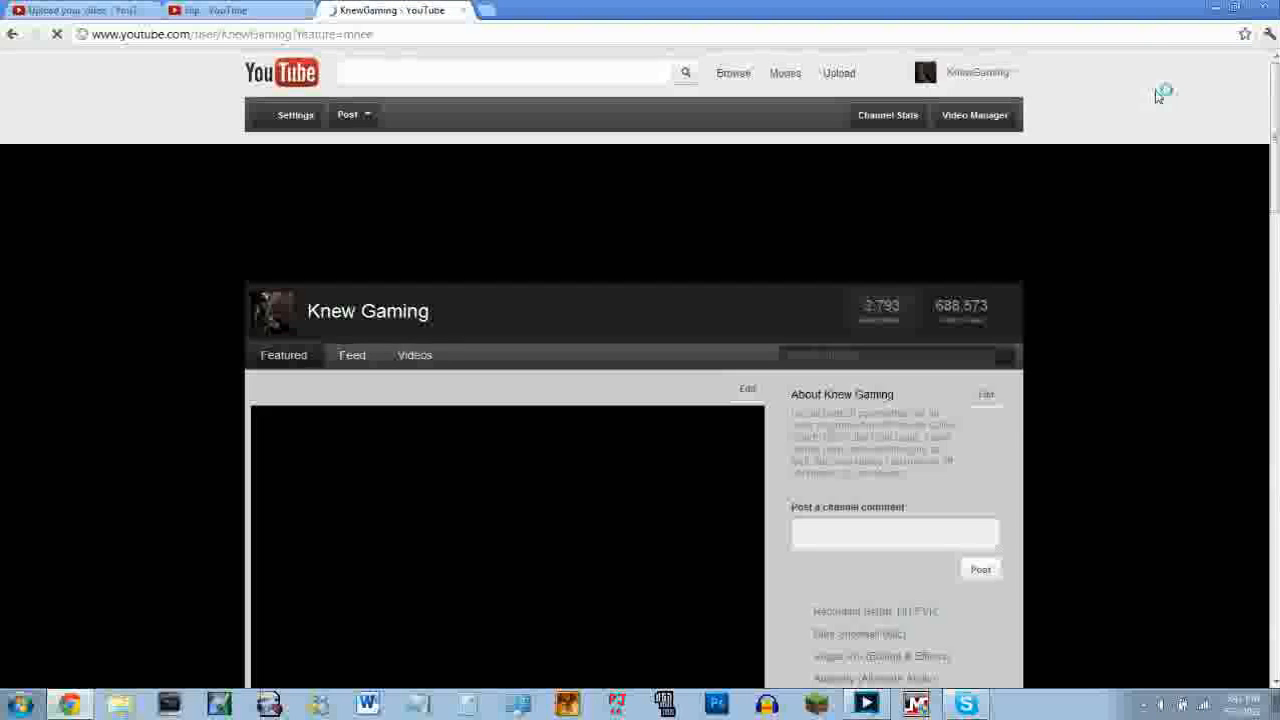
scroll(down, 3)
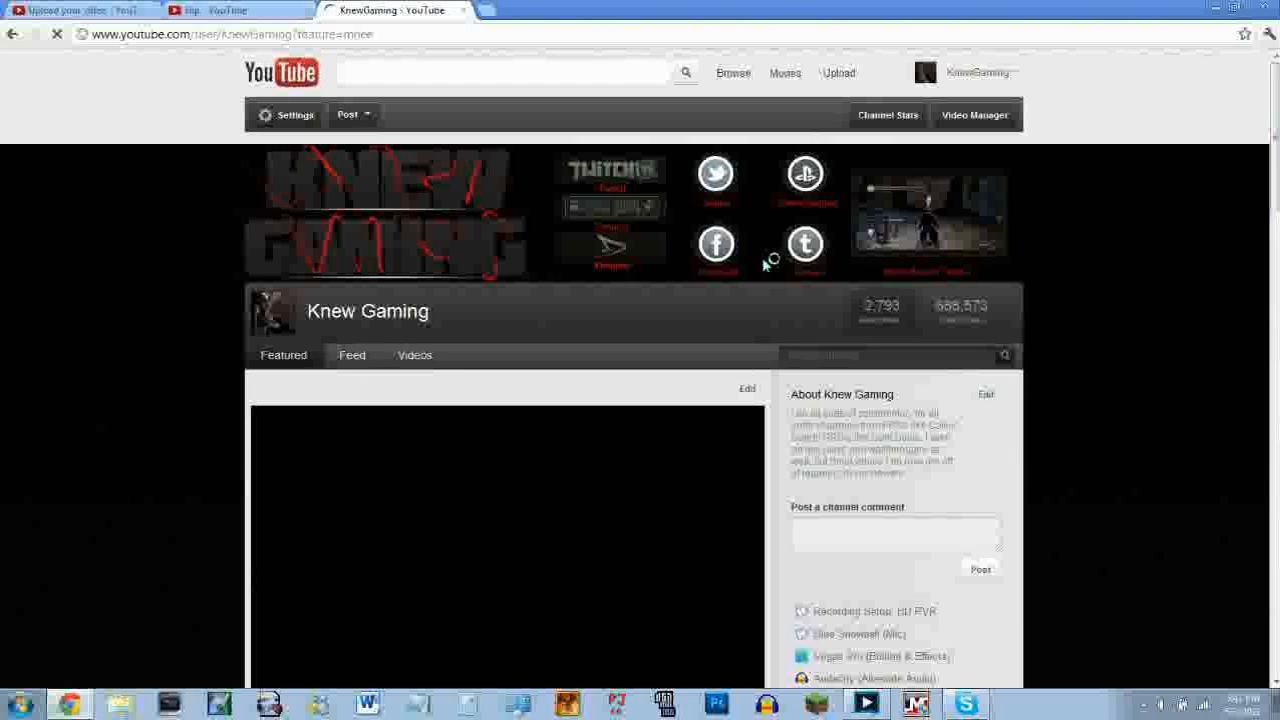
mouse_move(717, 245)
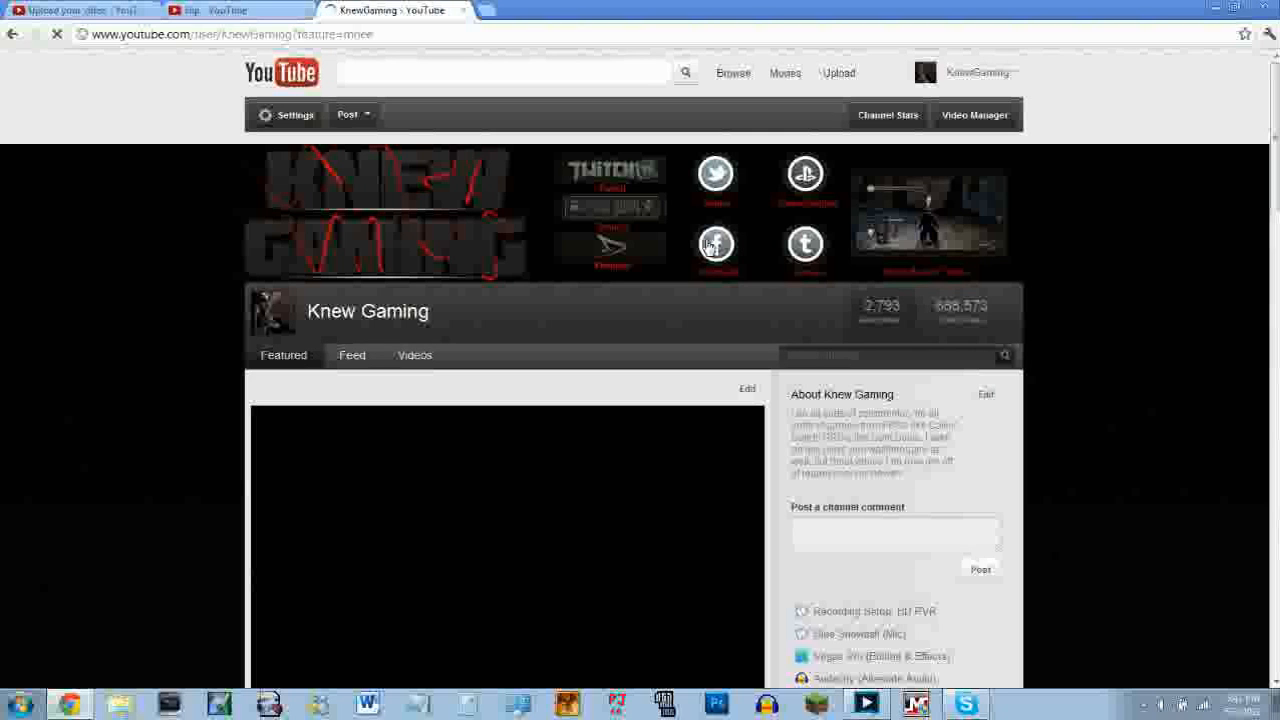
click(716, 244)
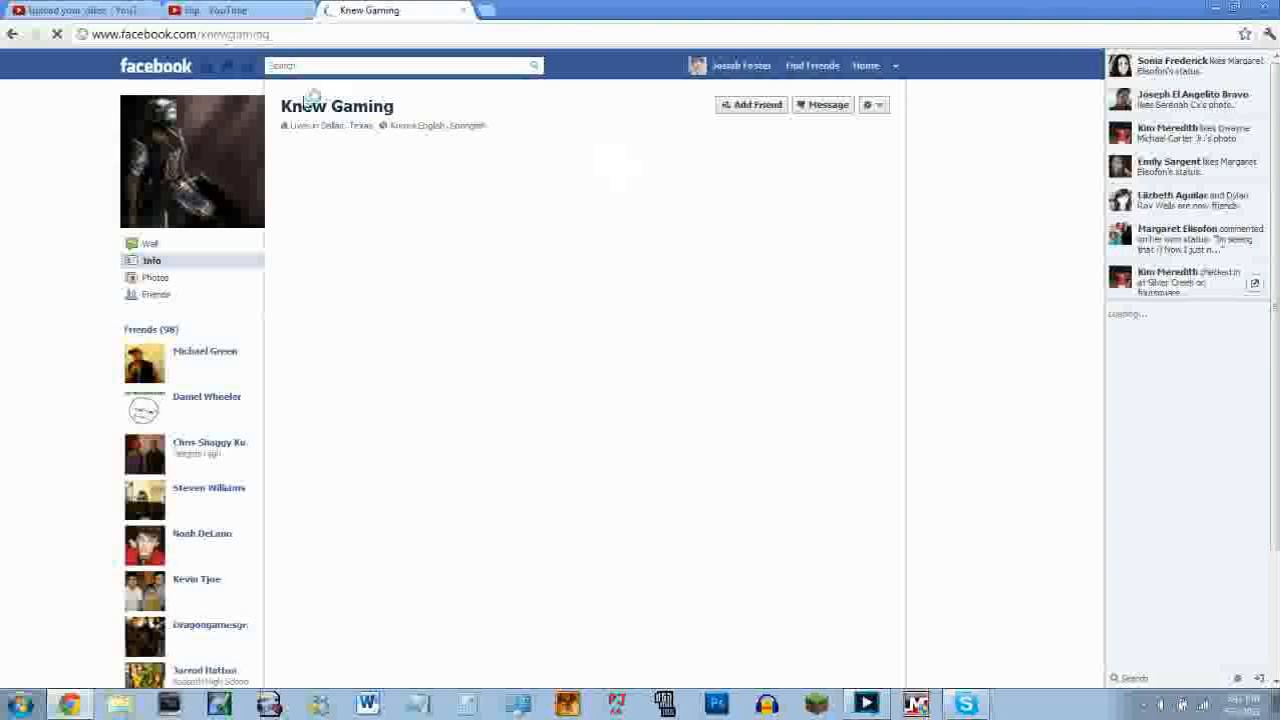
click(151, 260)
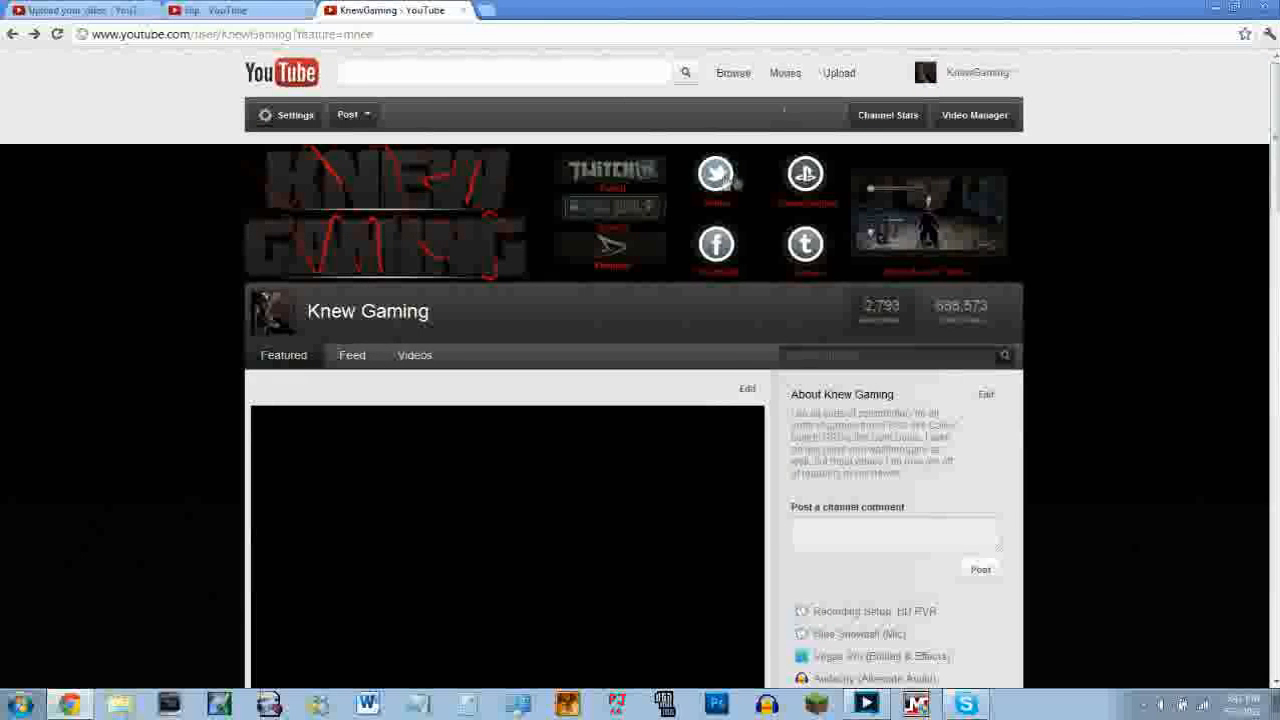
Browse the linked KnewGaming Twitter profile's tweets, then close its tab.
click(716, 175)
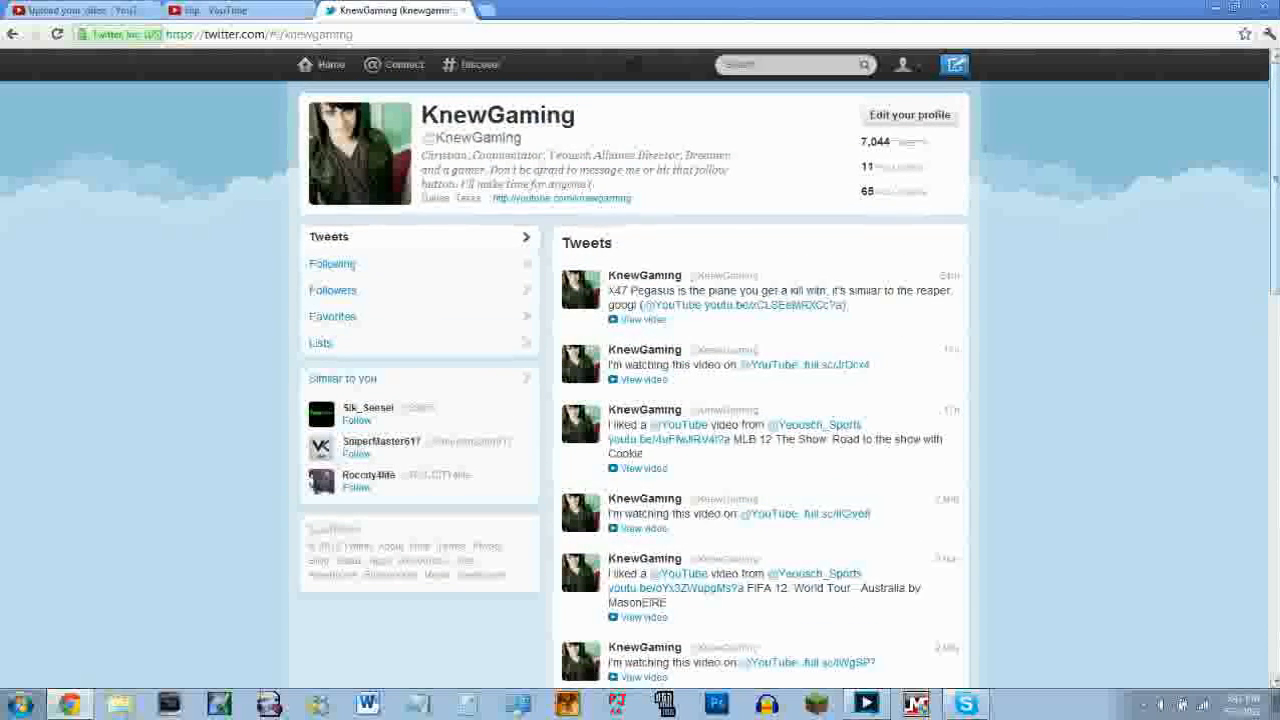
scroll(down, 3)
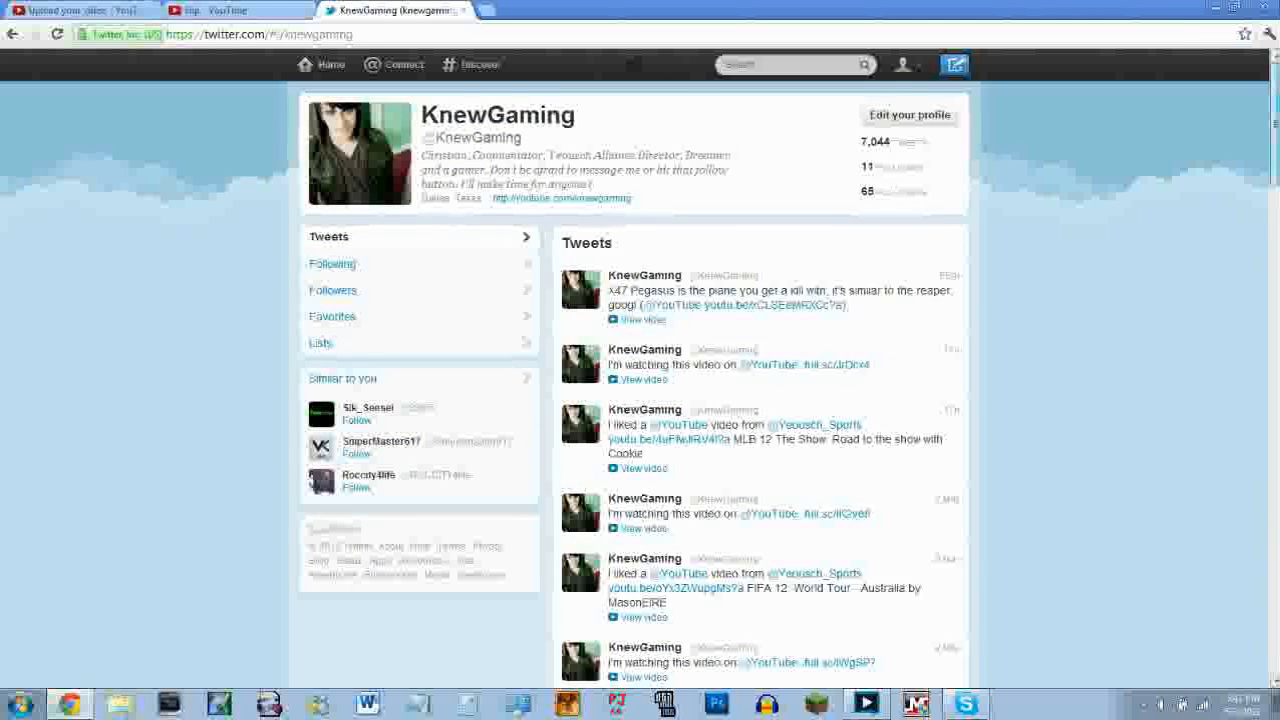
scroll(down, 3)
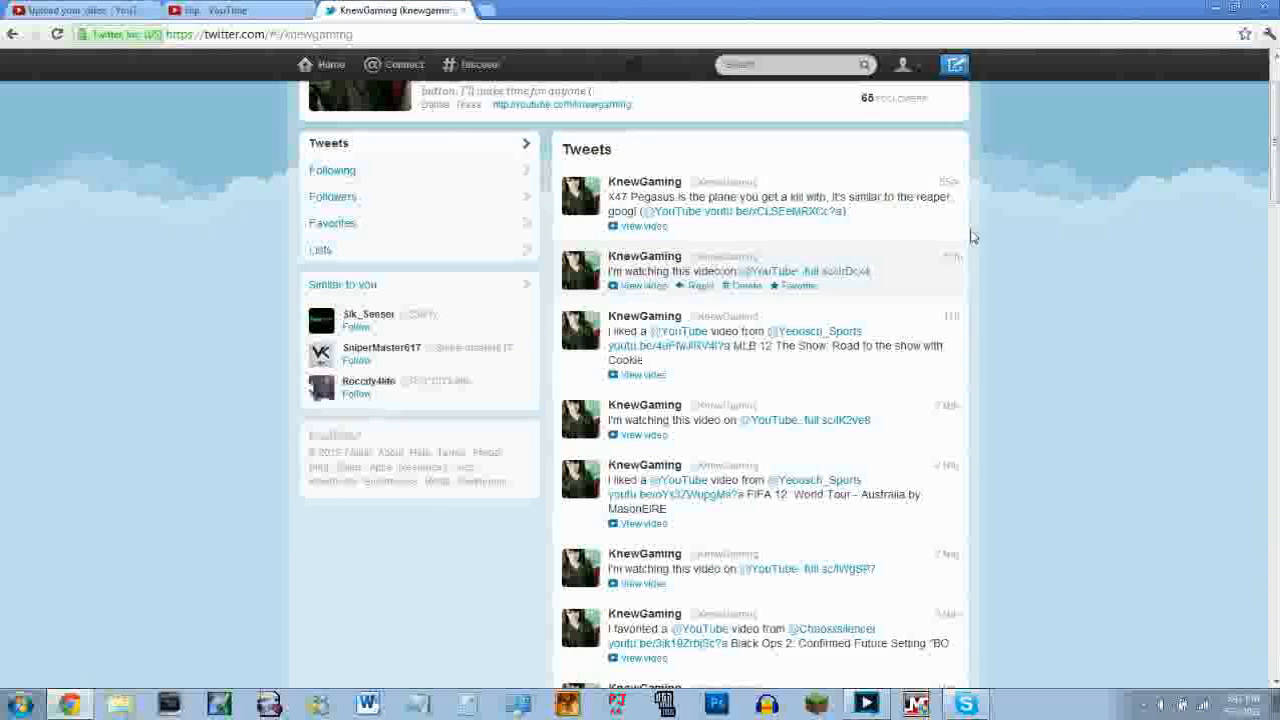
mouse_move(935, 188)
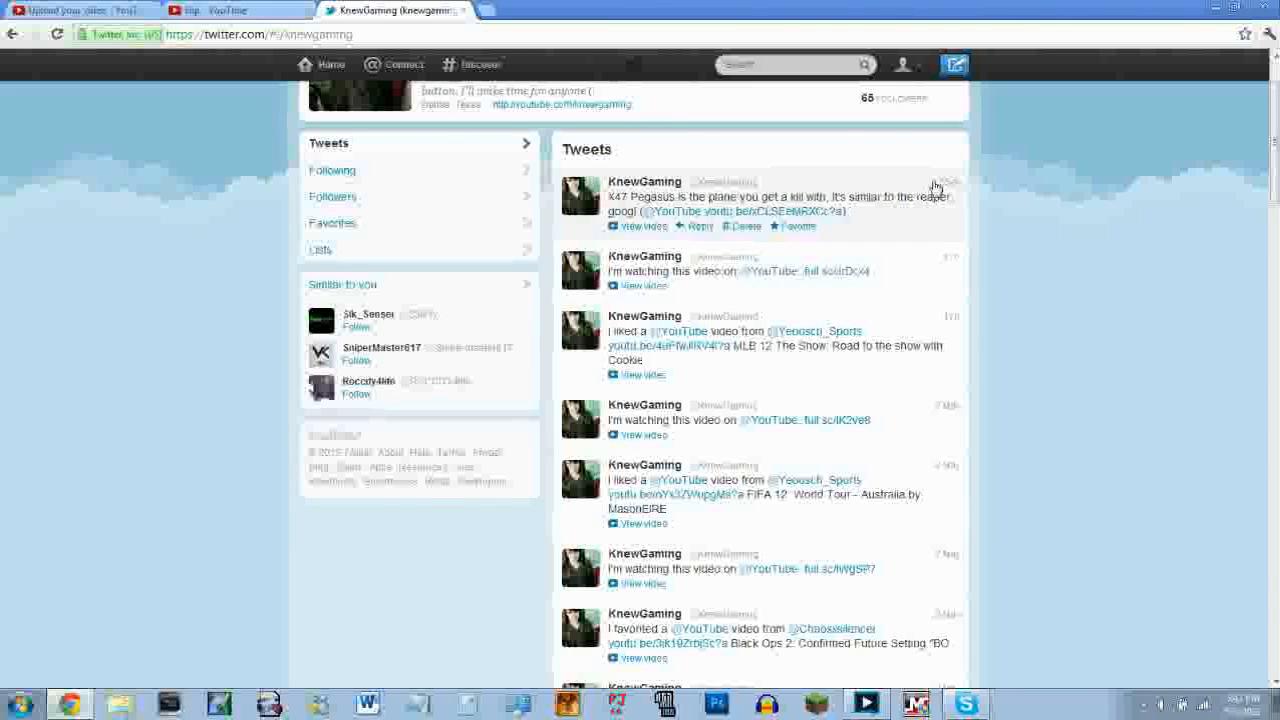
scroll(down, 3)
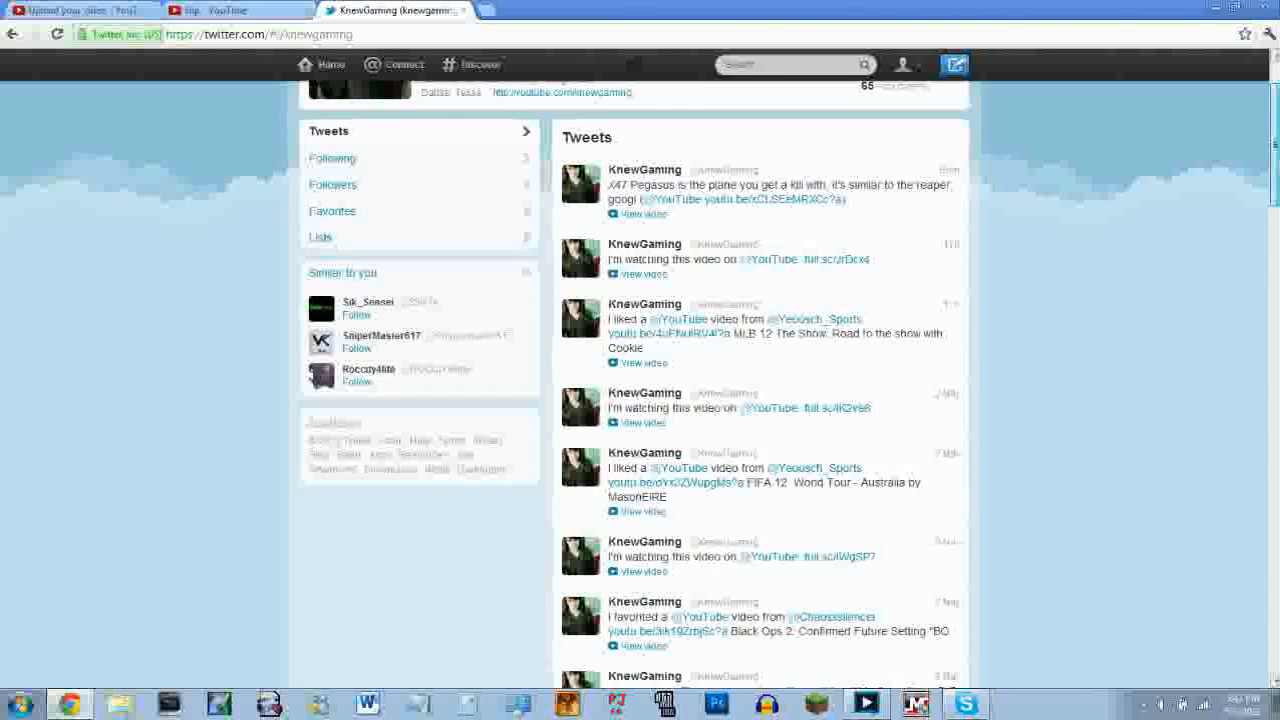
scroll(down, 3)
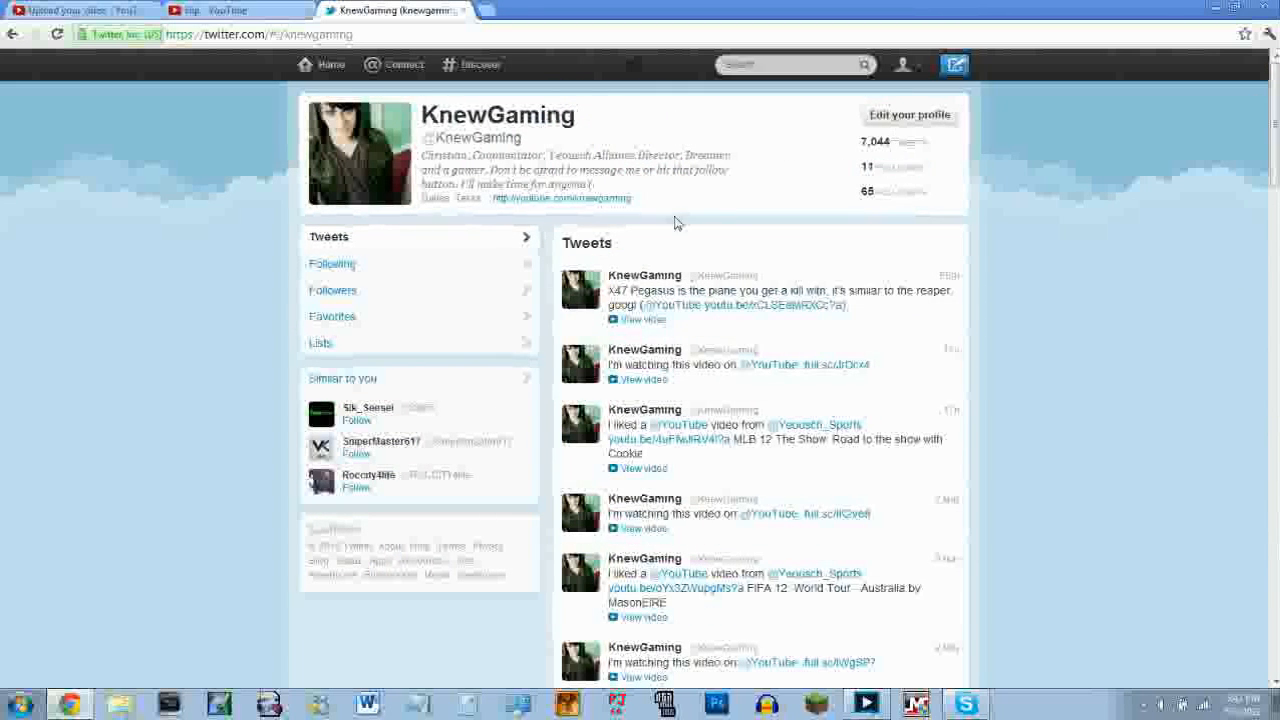
mouse_move(535, 62)
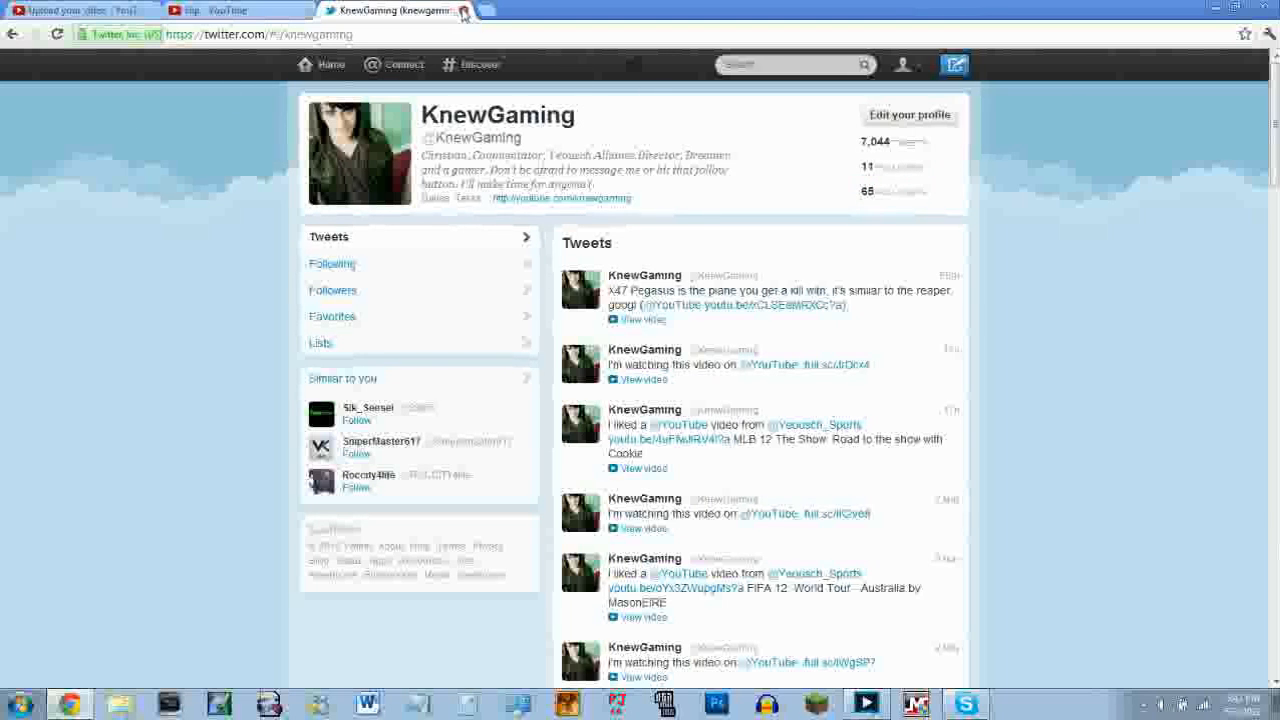
click(215, 10)
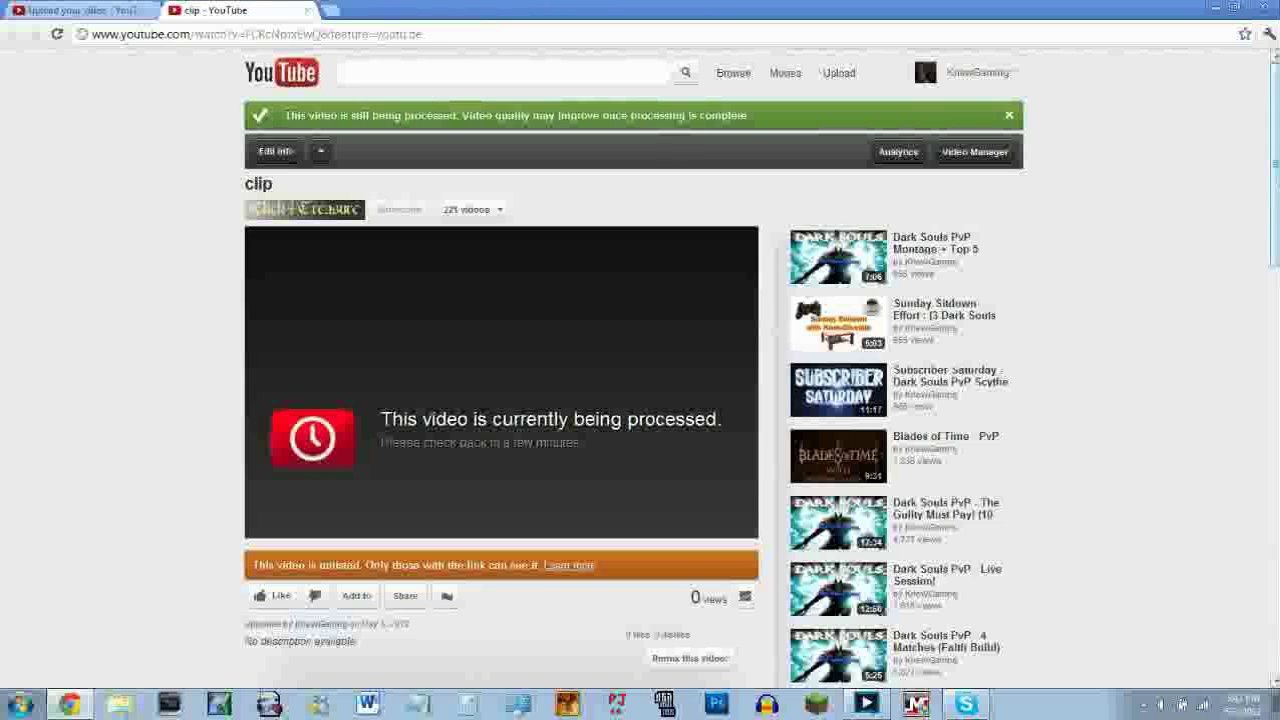
Scroll down the clip watch page before returning to the upload tab.
scroll(down, 3)
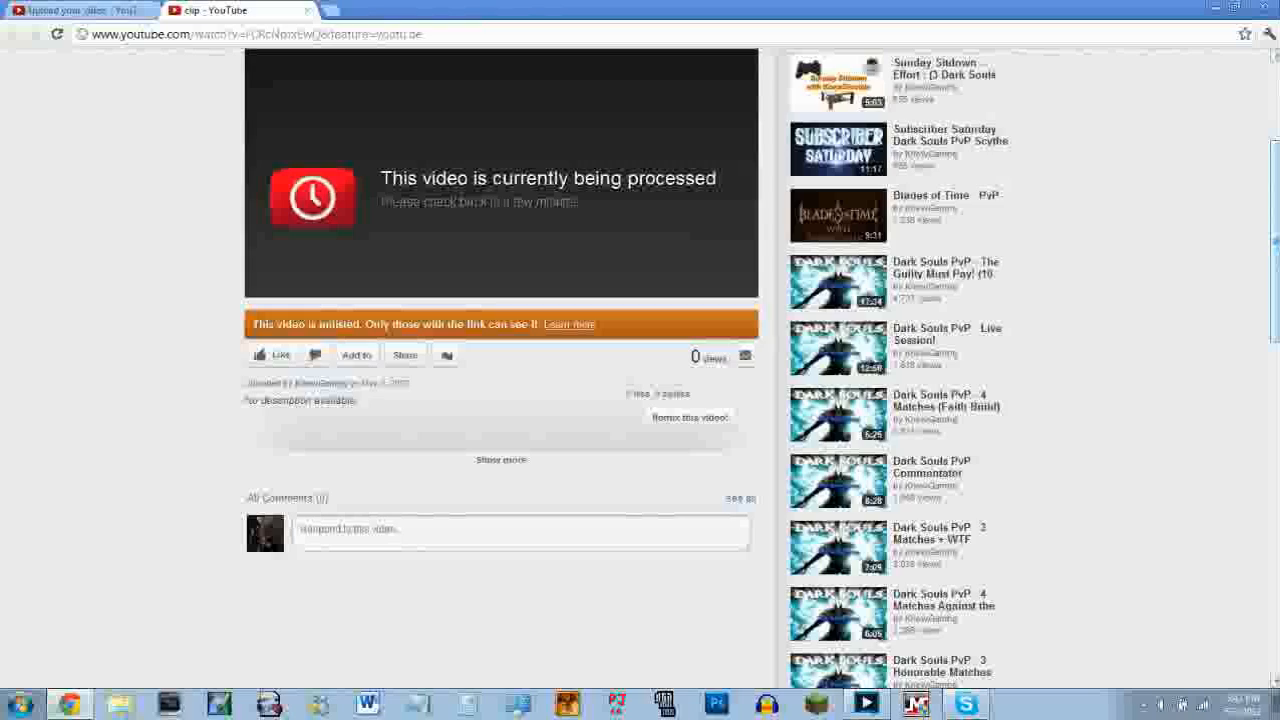
scroll(down, 3)
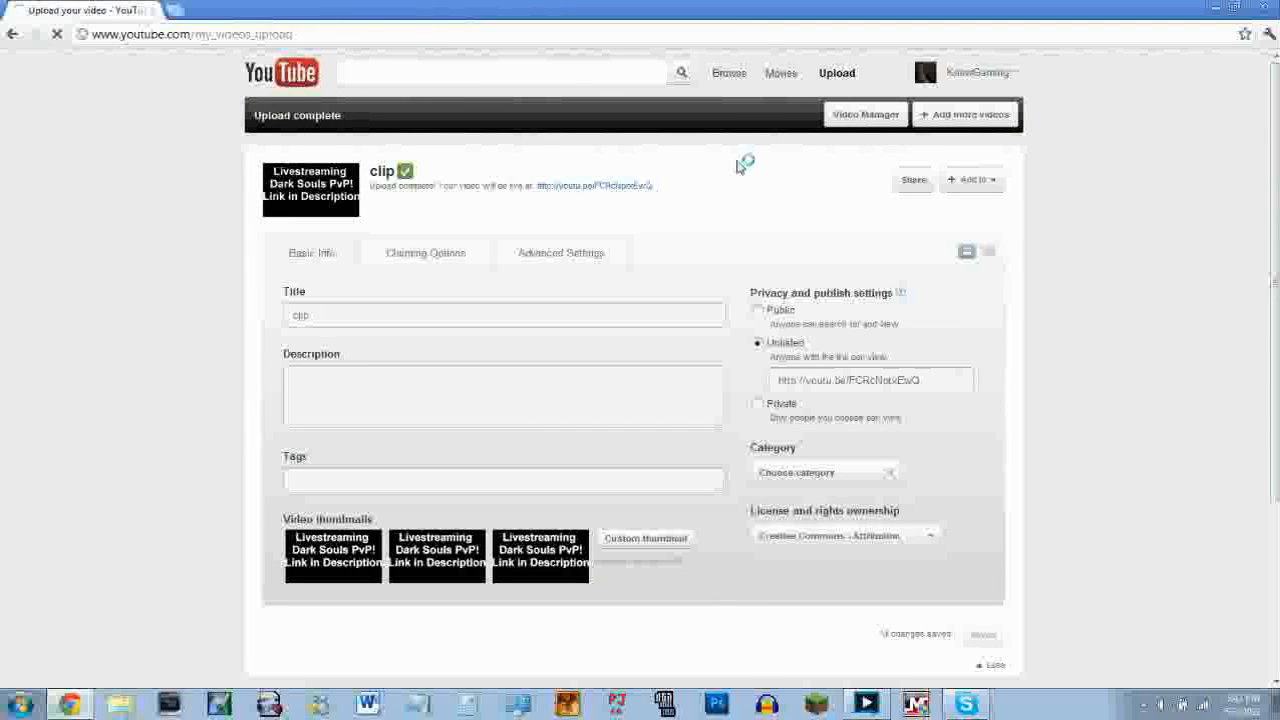
Delete the clip video from Video Manager uploads, leaving 229, and show the channel's Shows list.
click(865, 114)
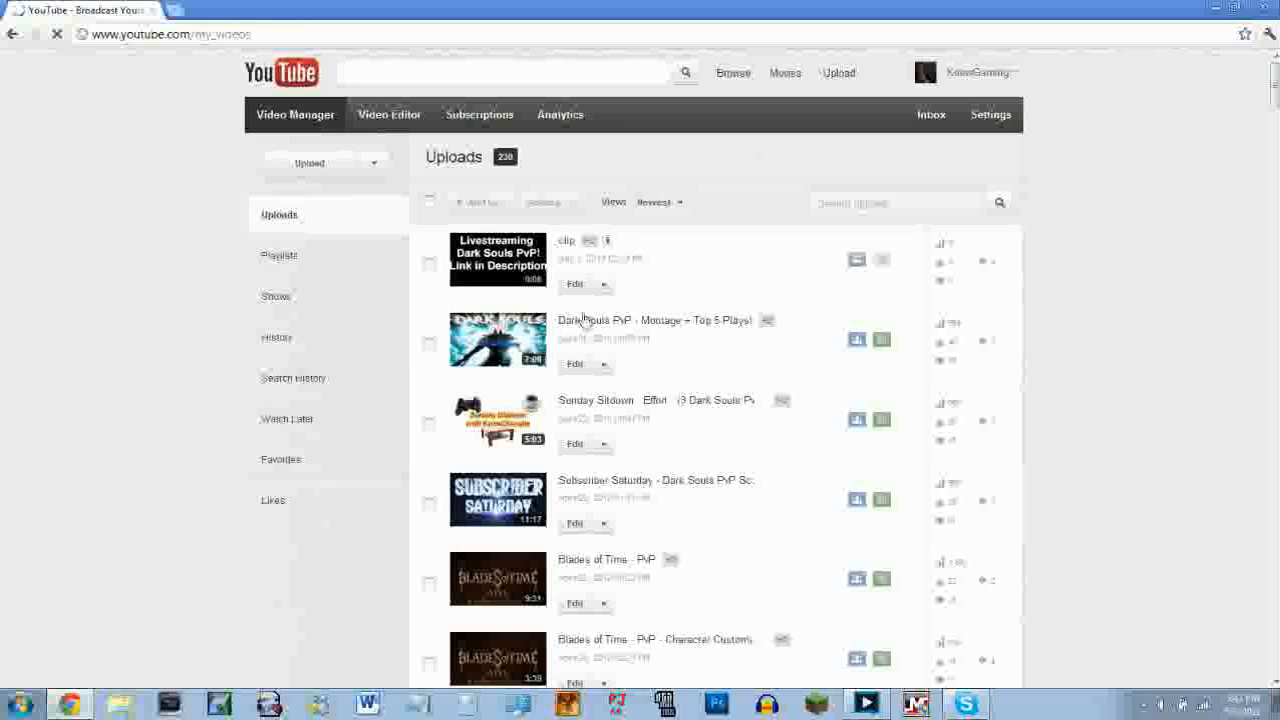
click(546, 202)
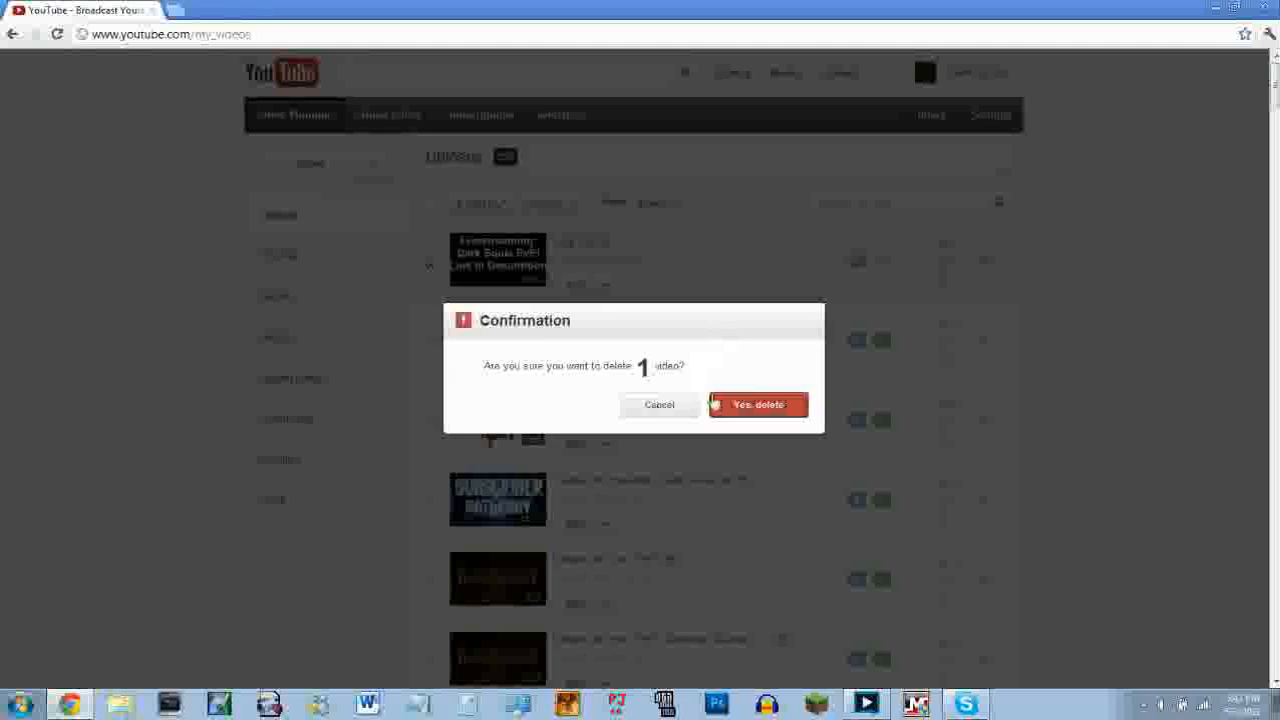
click(758, 404)
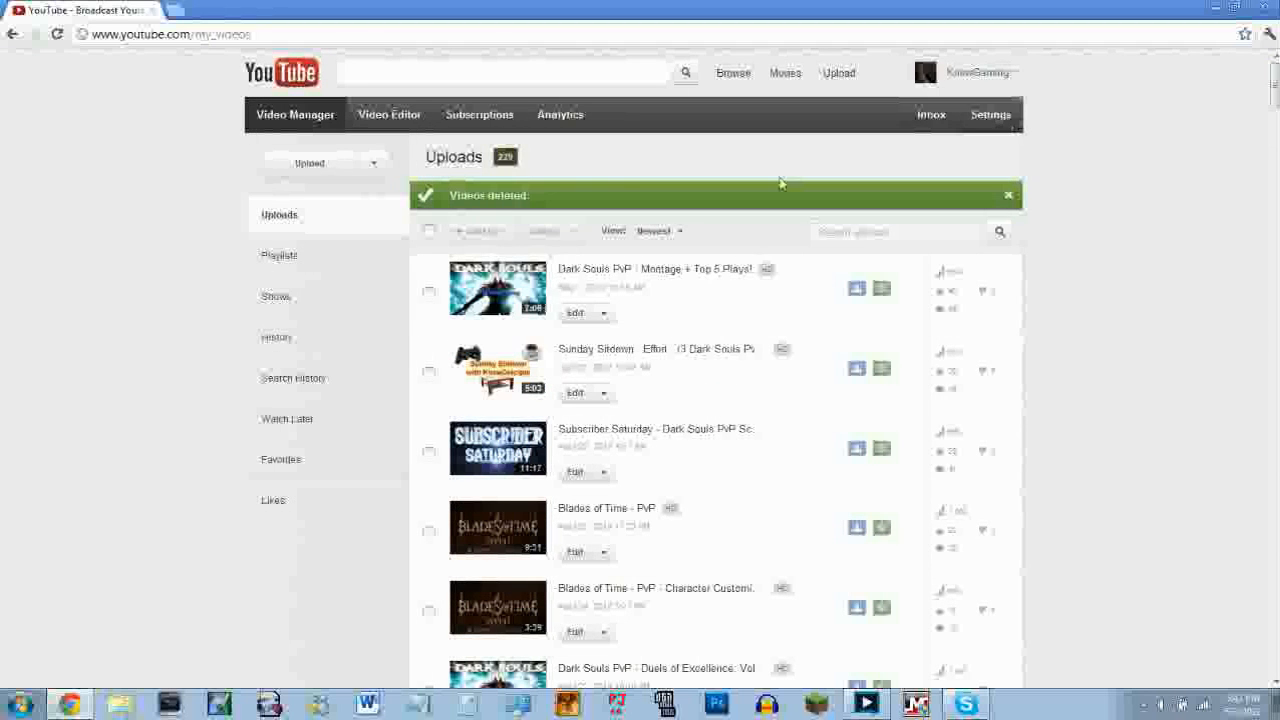
click(275, 297)
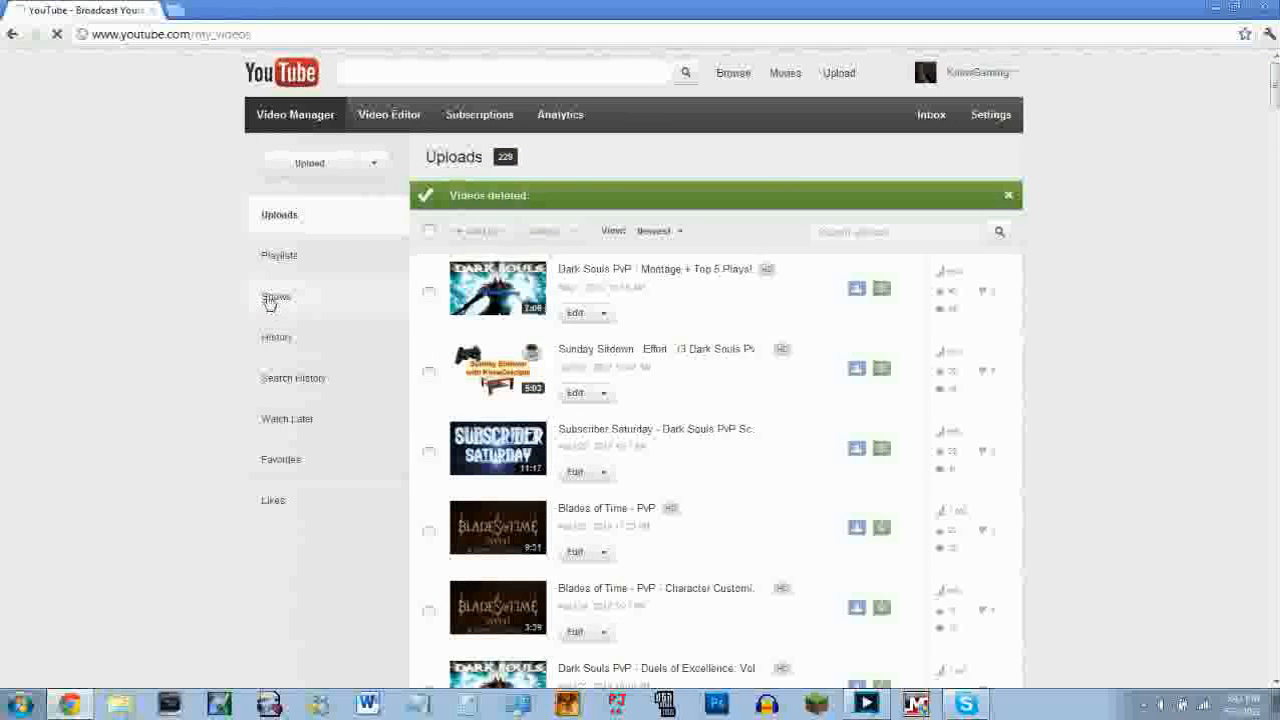
click(276, 298)
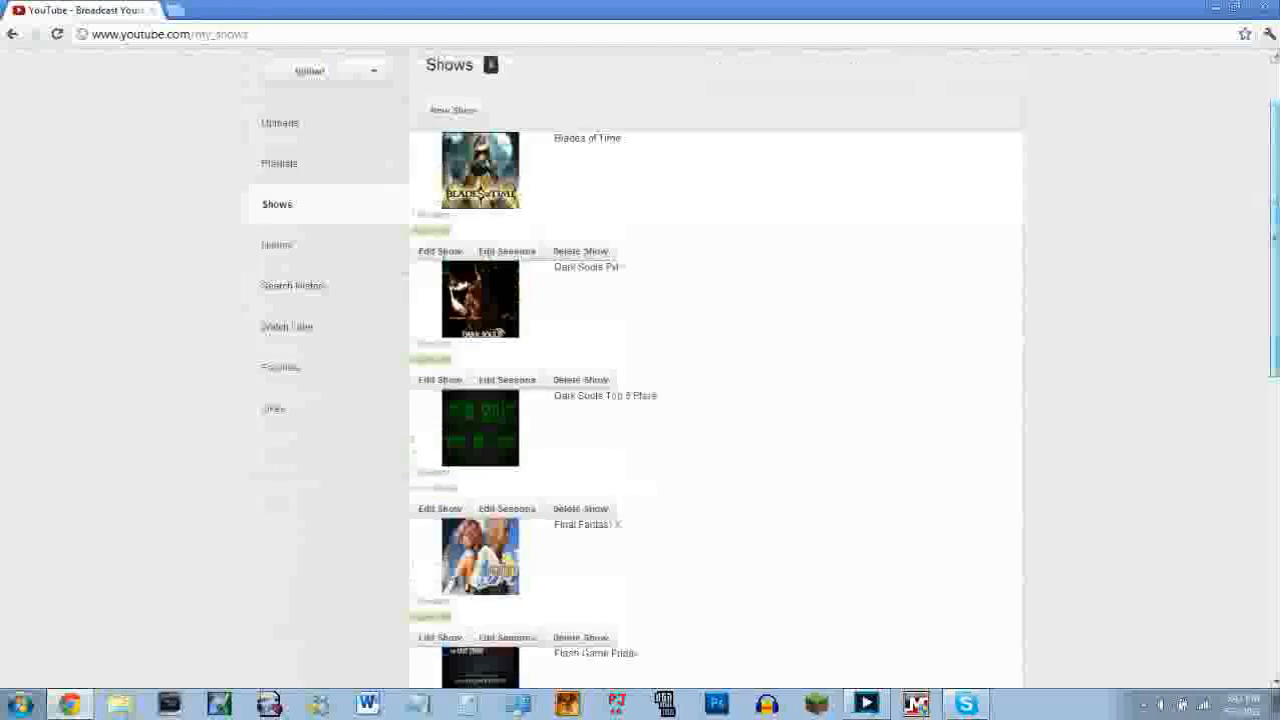
Go from the Shows list to the Dark Souls PvP show page with its five seasons.
click(437, 379)
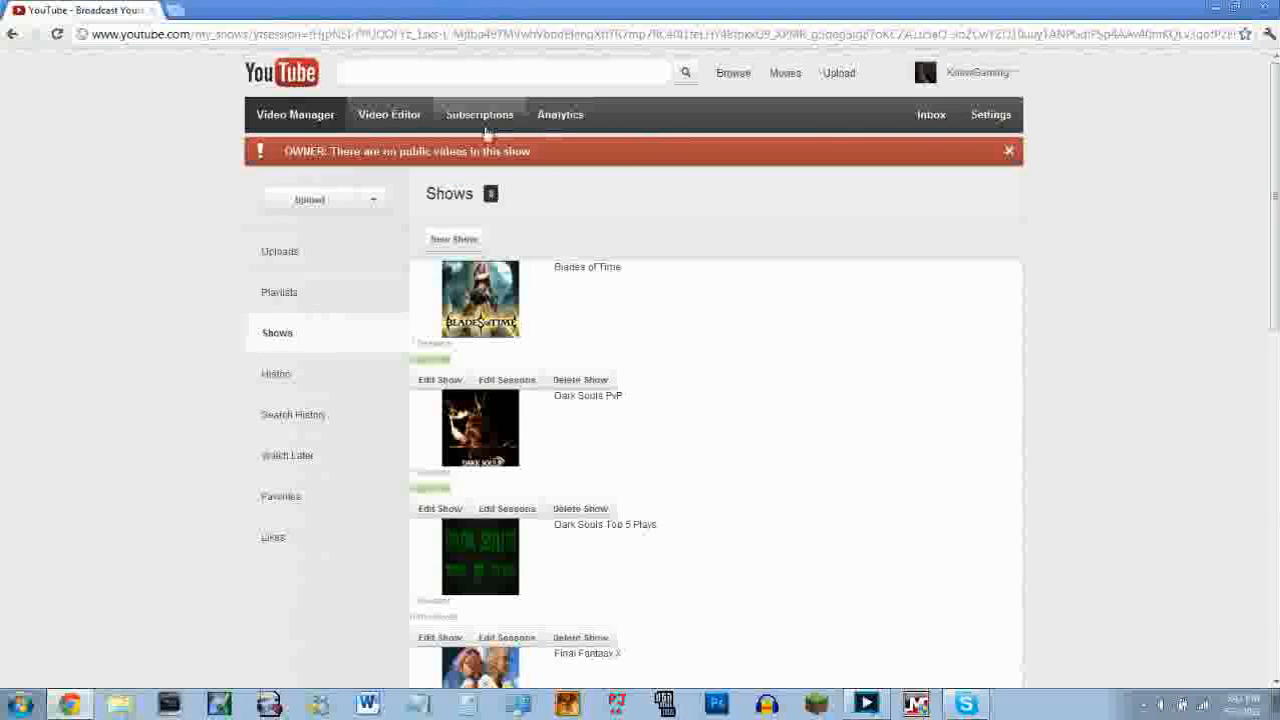
scroll(down, 3)
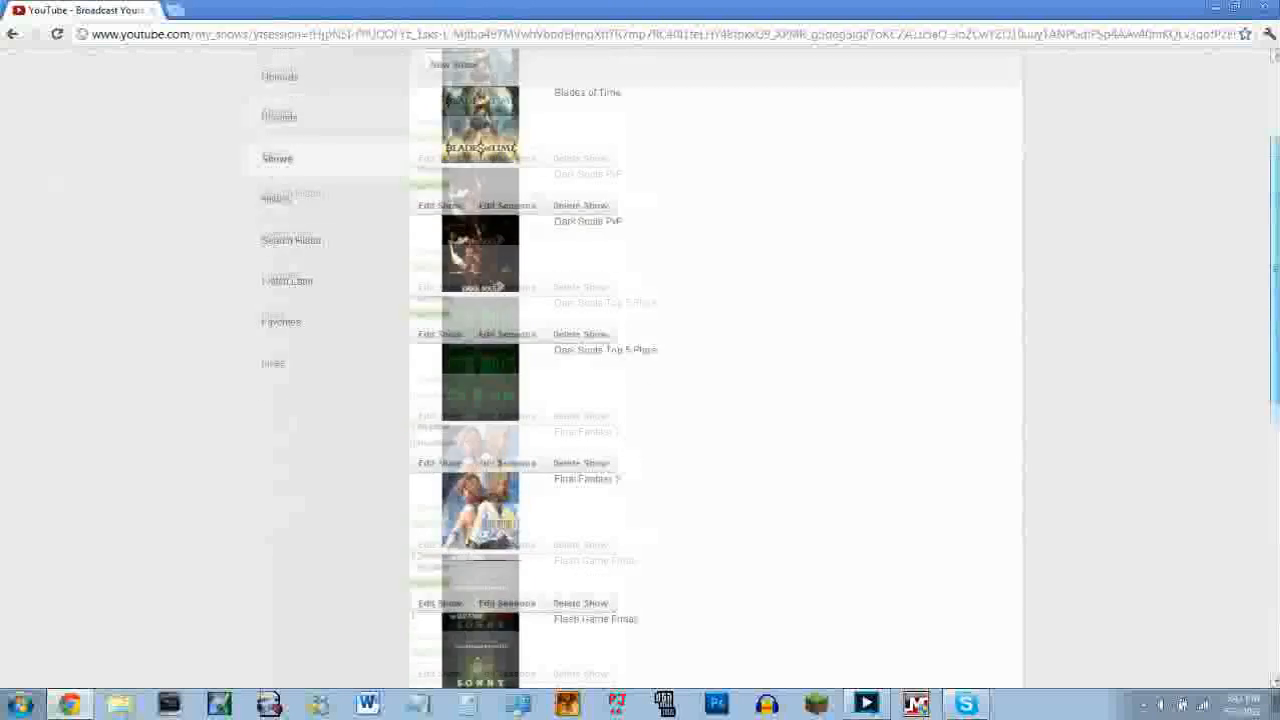
scroll(down, 3)
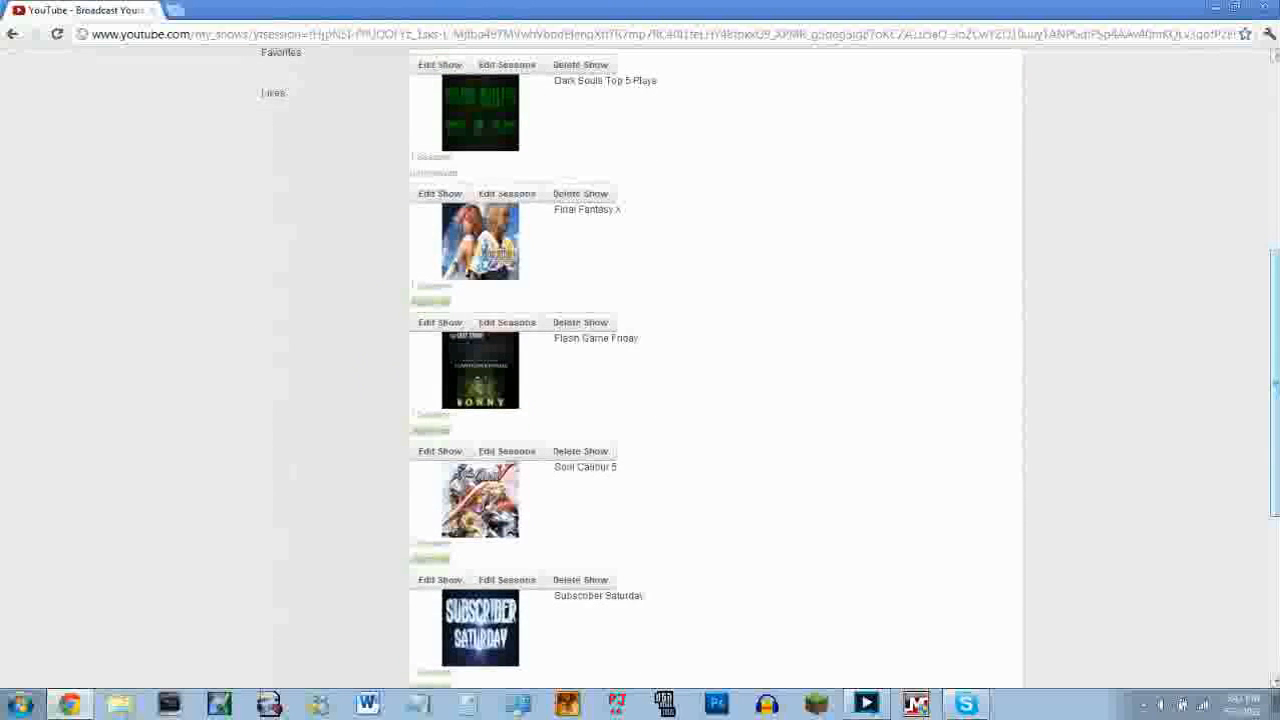
scroll(up, 3)
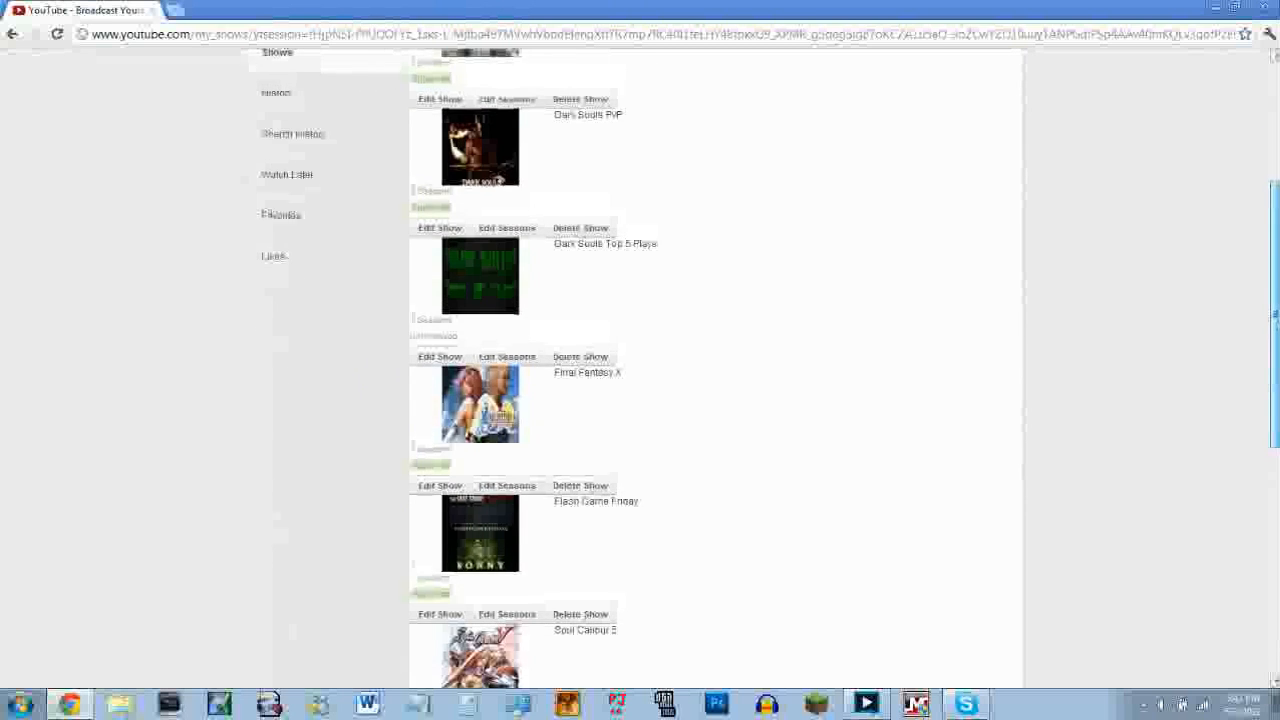
click(429, 99)
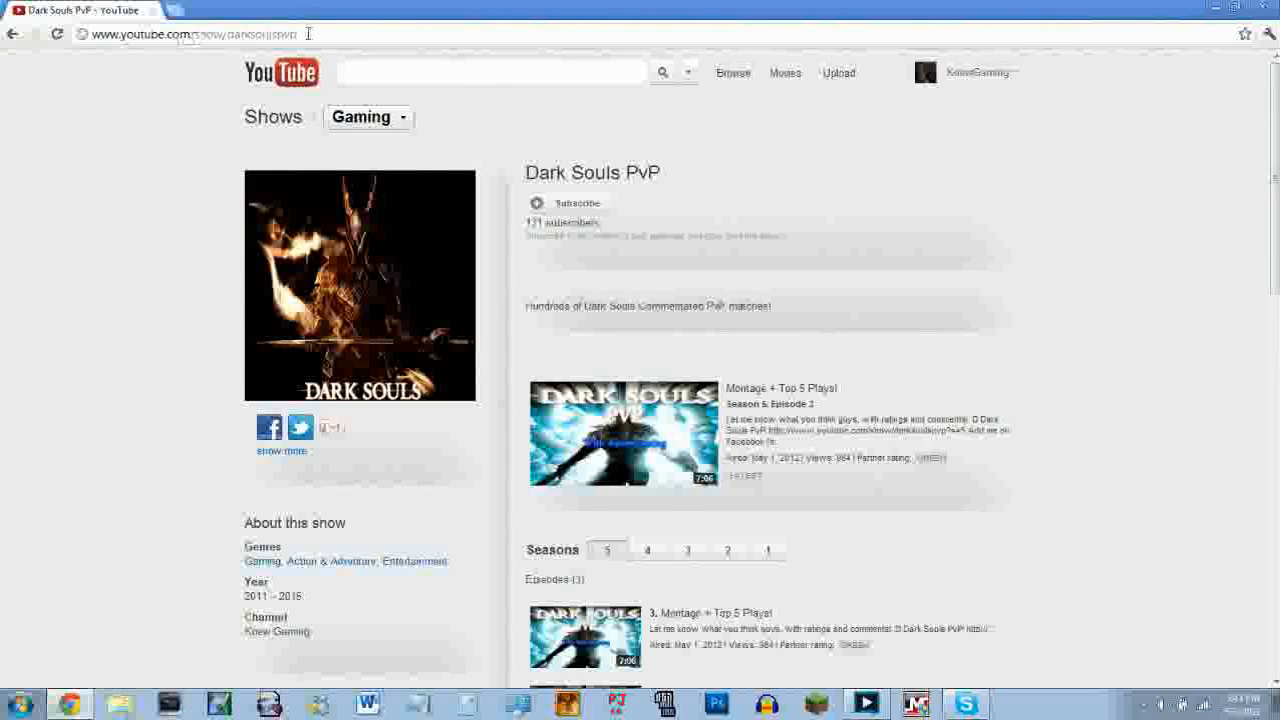
scroll(down, 3)
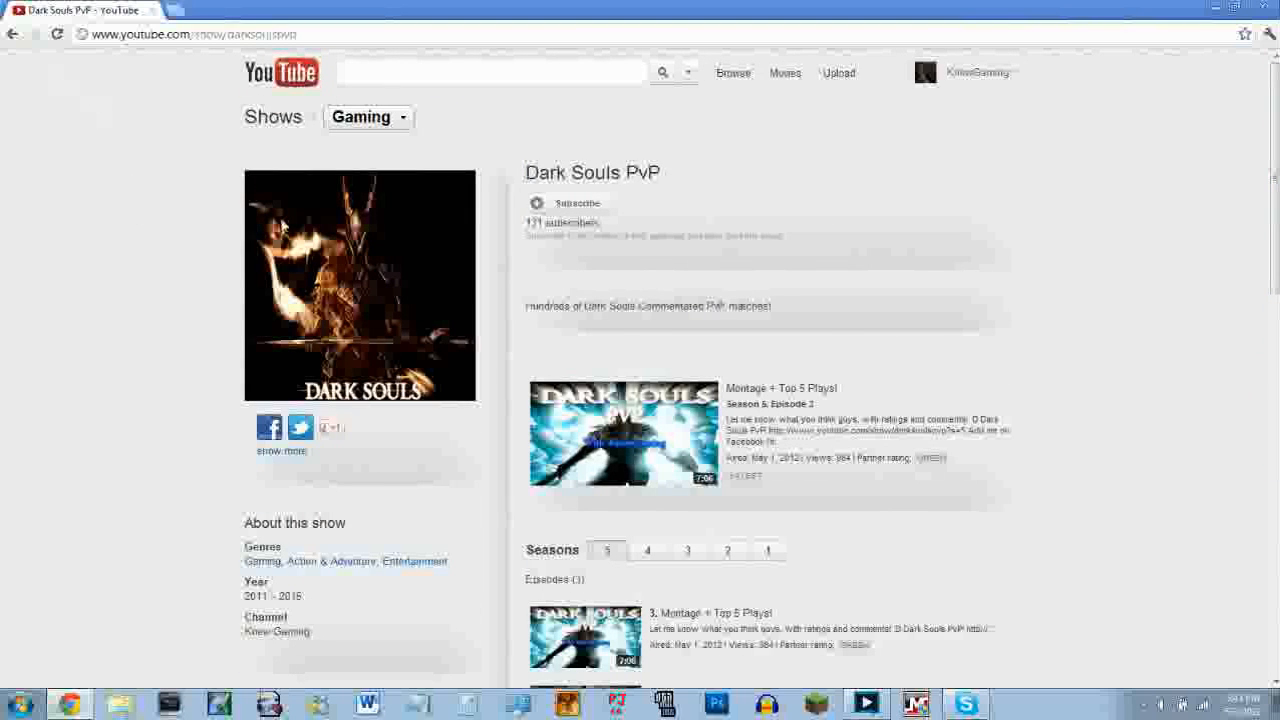
mouse_move(121, 144)
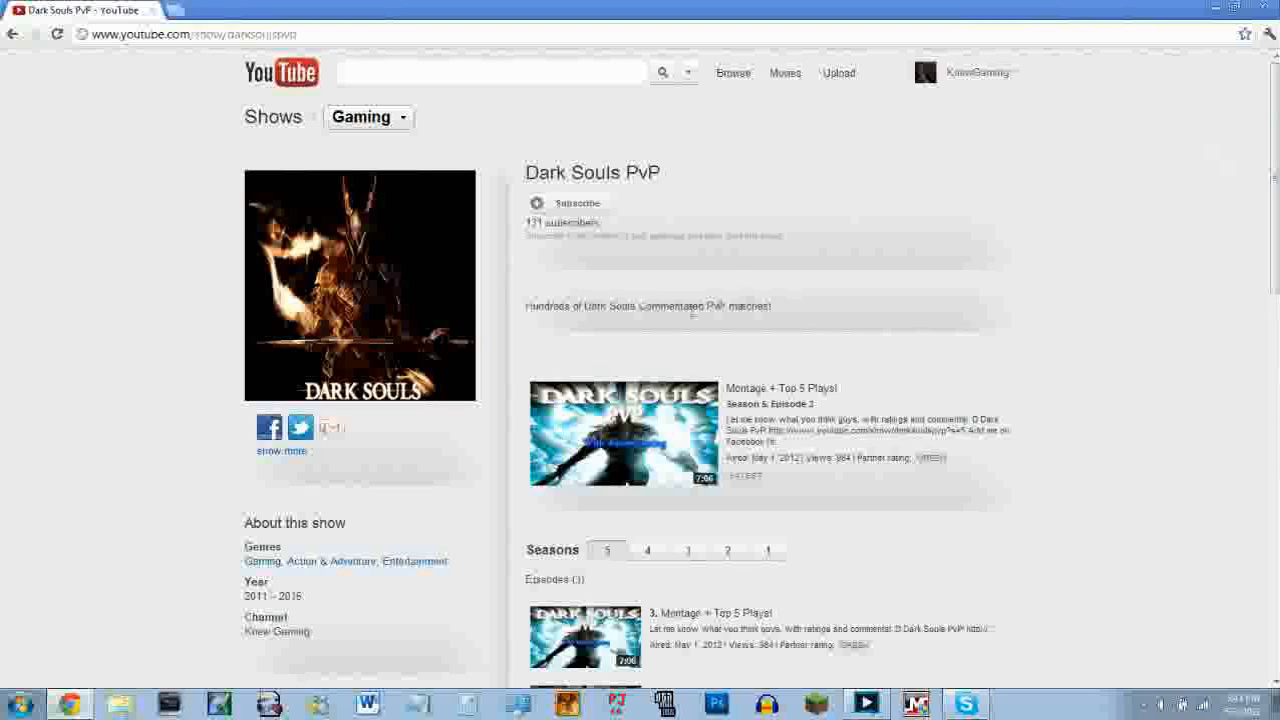
mouse_move(133, 94)
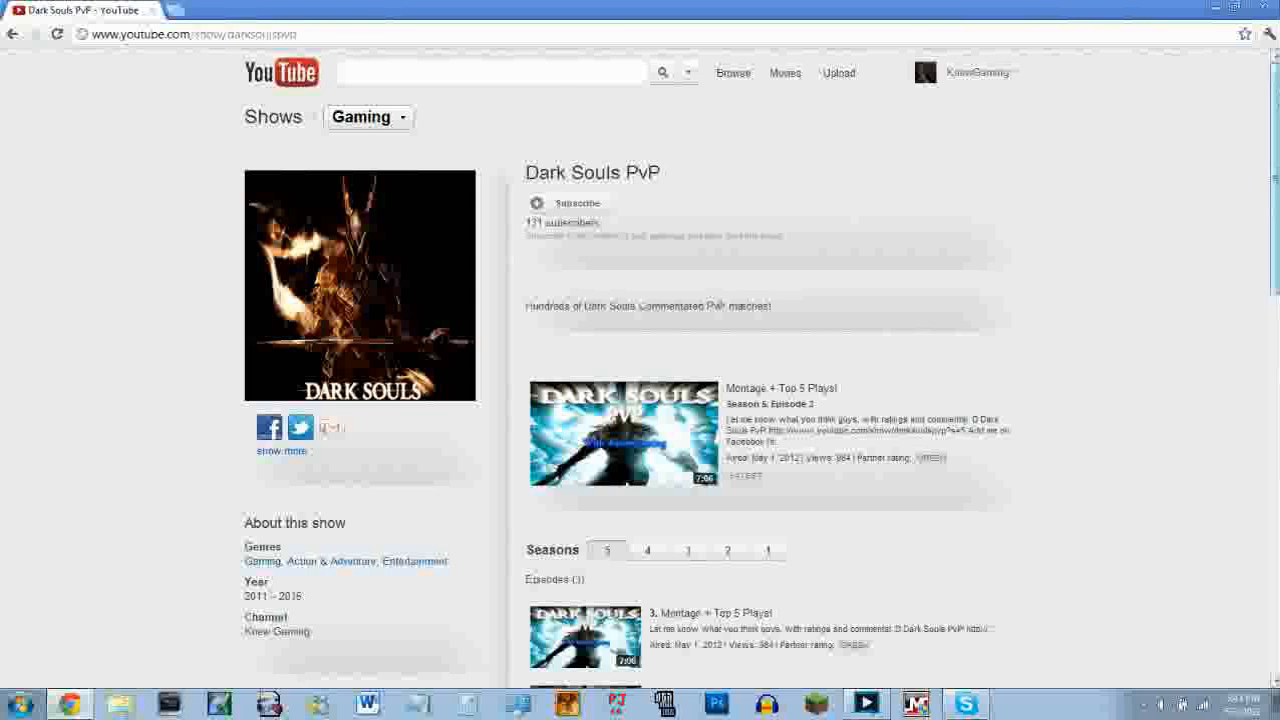
scroll(down, 3)
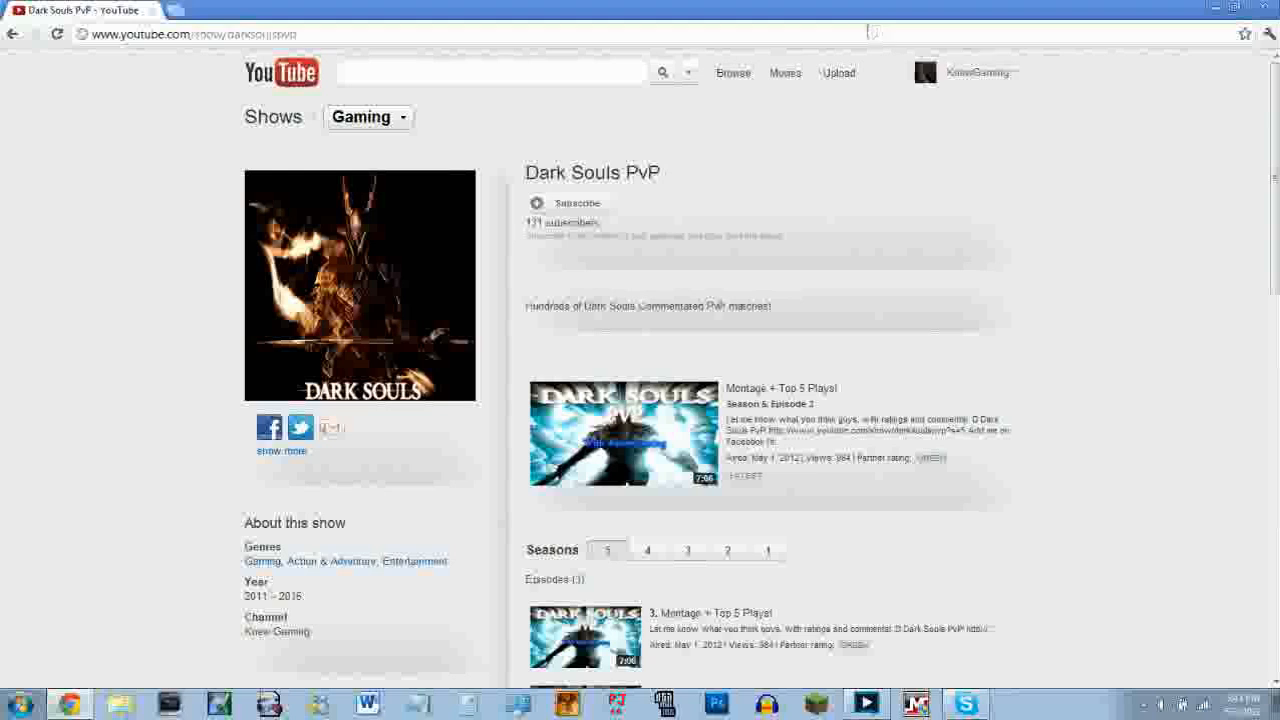
mouse_move(967, 443)
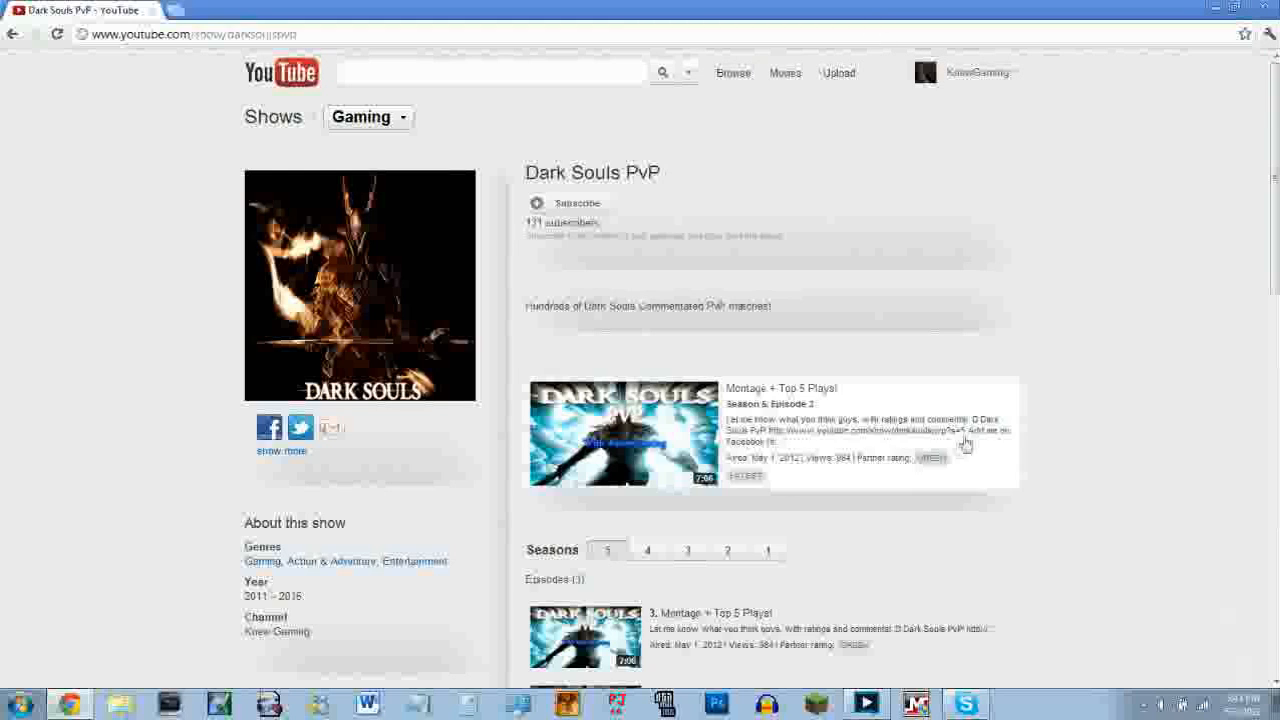